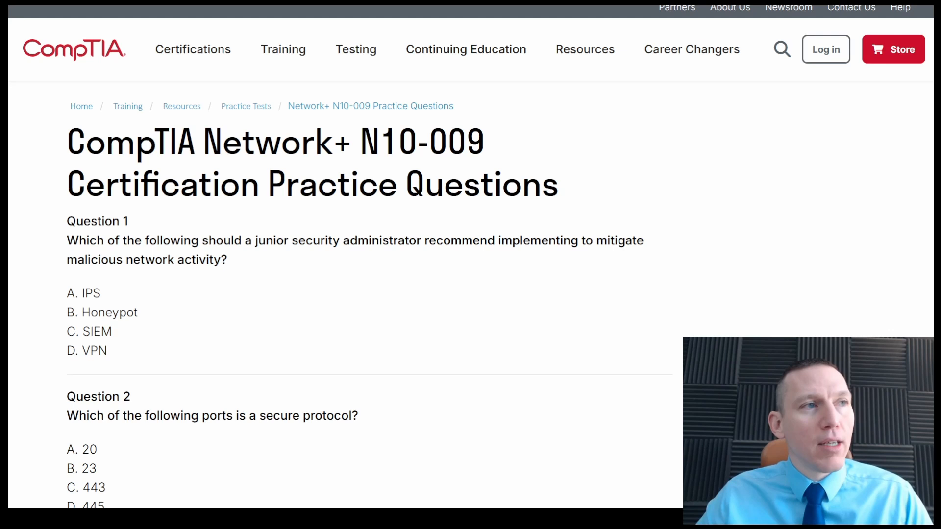
mouse_move(597, 267)
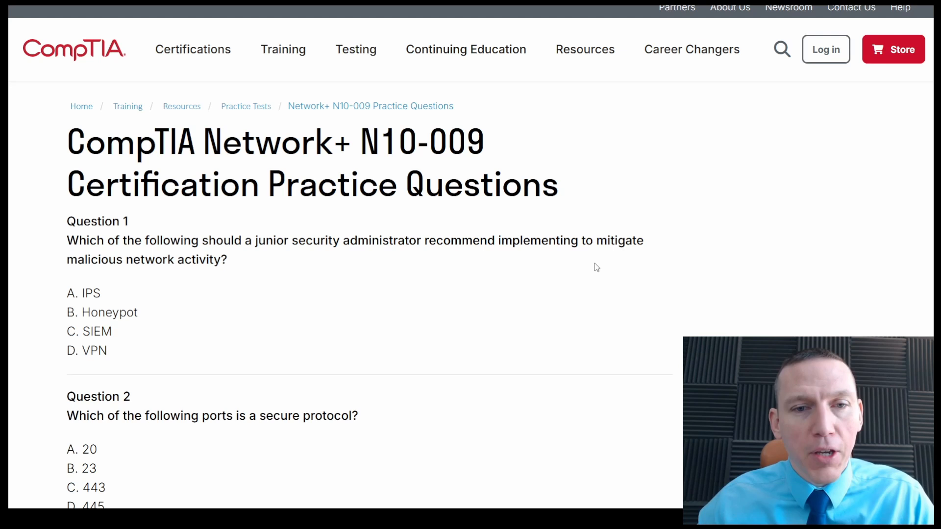
mouse_move(519, 253)
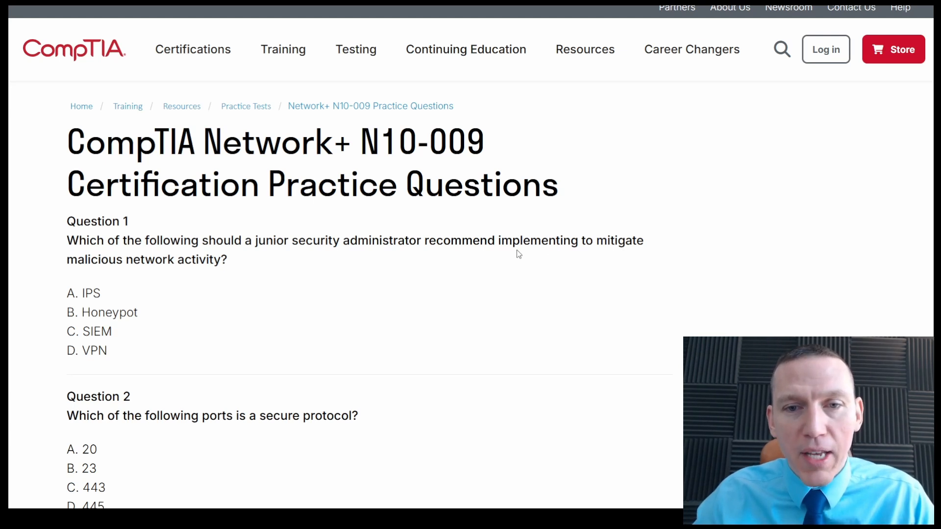
mouse_move(269, 262)
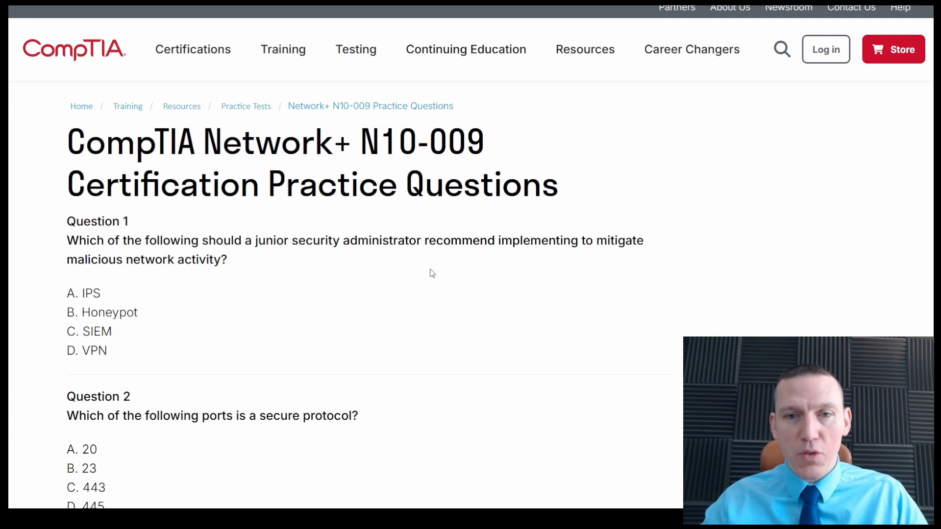
mouse_move(428, 275)
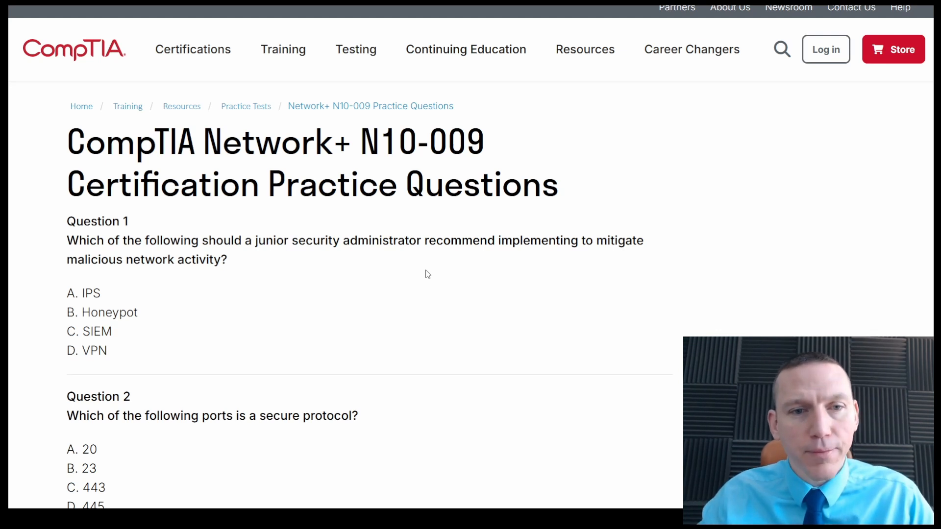
mouse_move(142, 295)
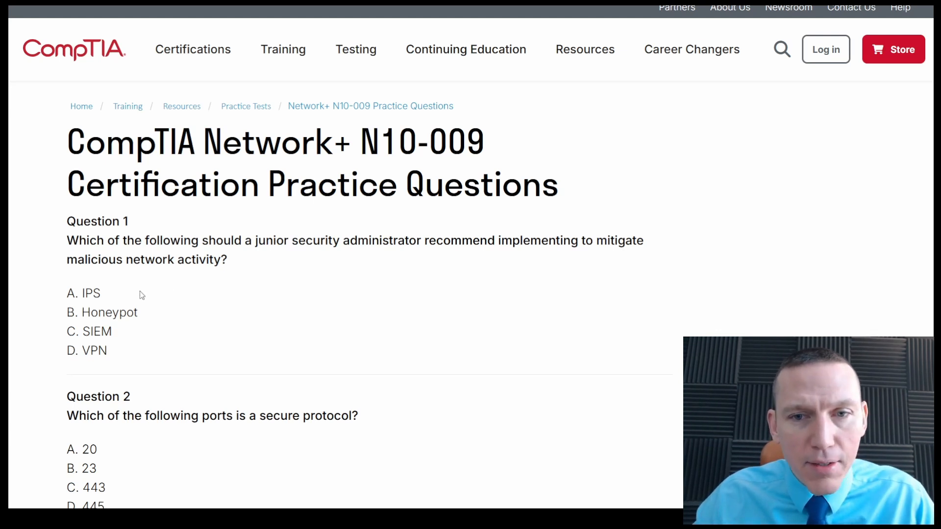
mouse_move(113, 354)
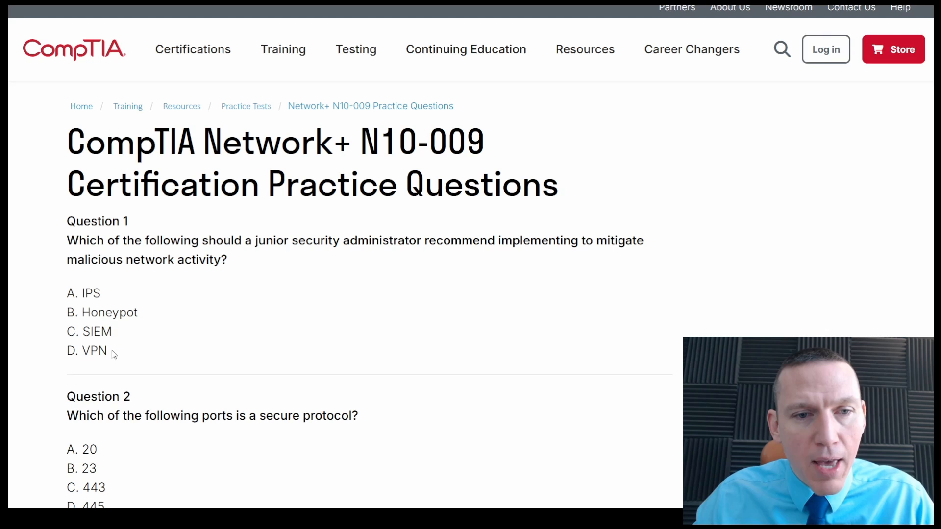
mouse_move(454, 291)
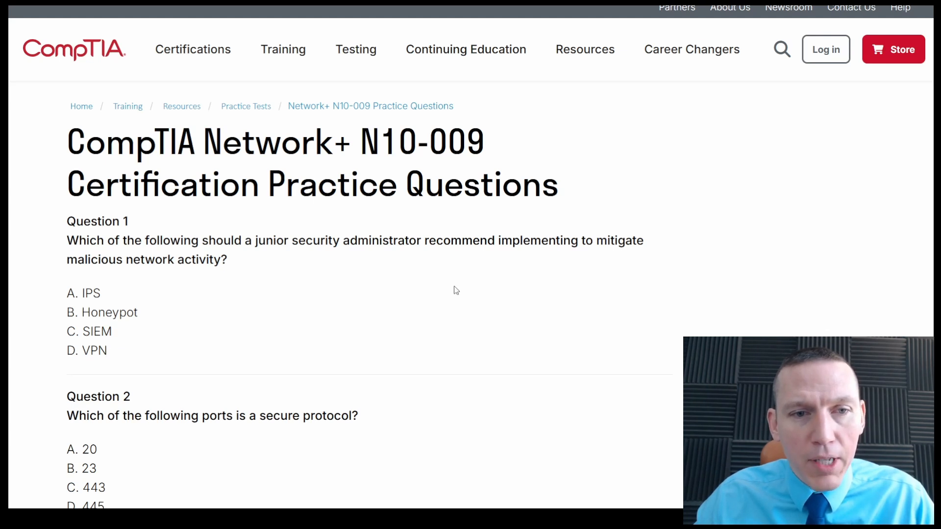
mouse_move(300, 281)
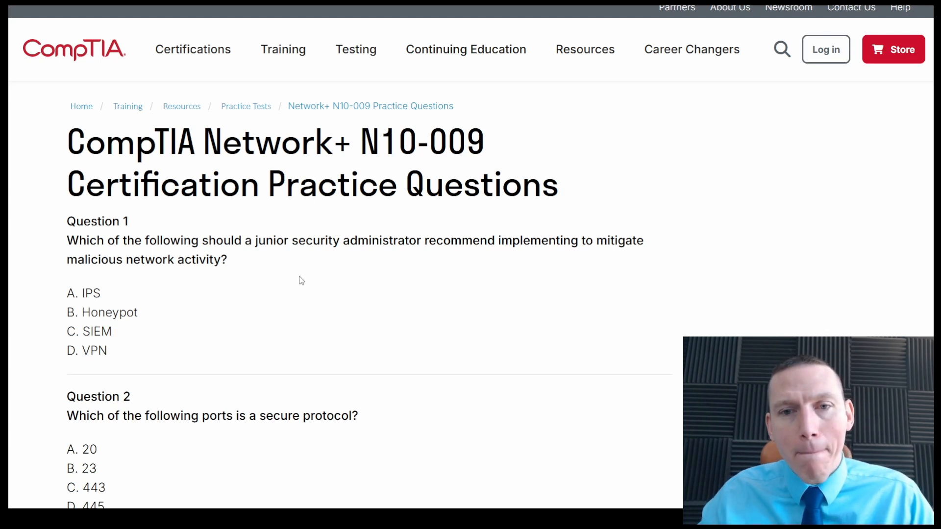
mouse_move(240, 286)
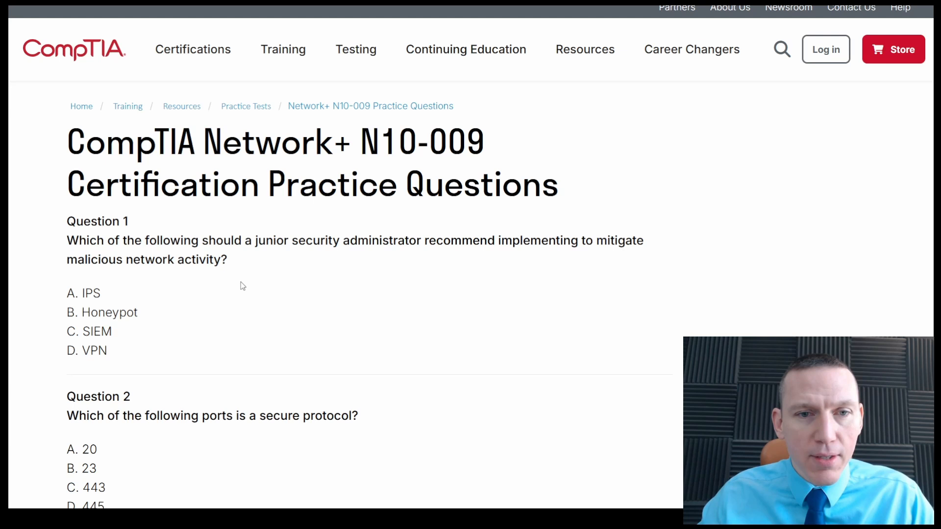
mouse_move(191, 287)
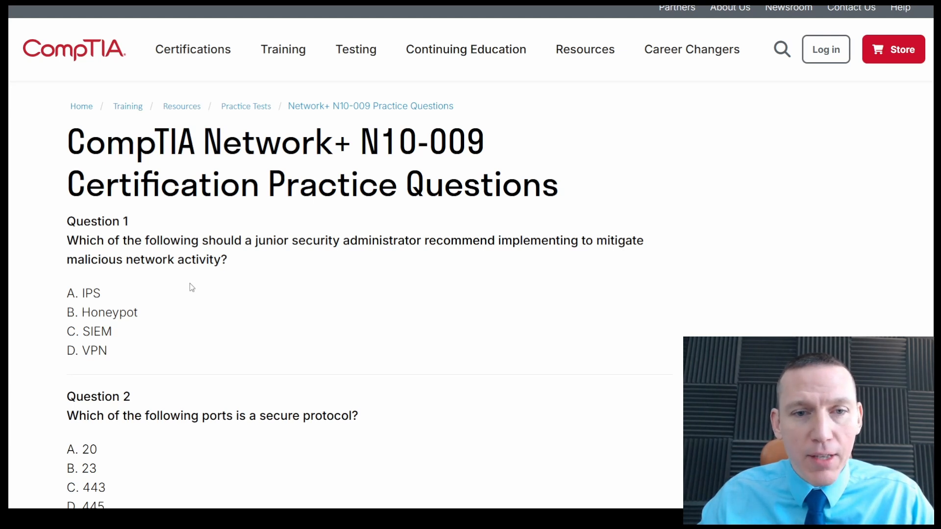
Step: Mark and clear answer C (SIEM) in Question 1, then bring Question 2's port choices into view
double_click(98, 331)
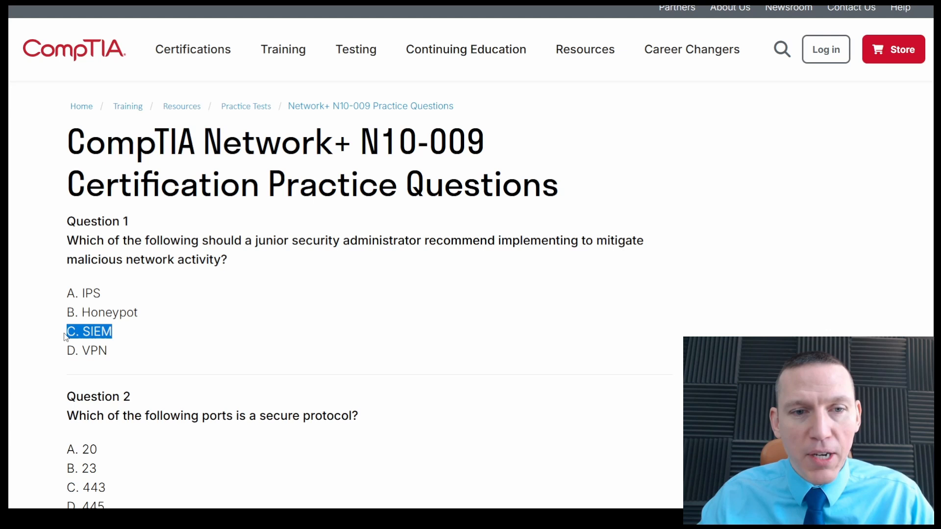
left_click(136, 332)
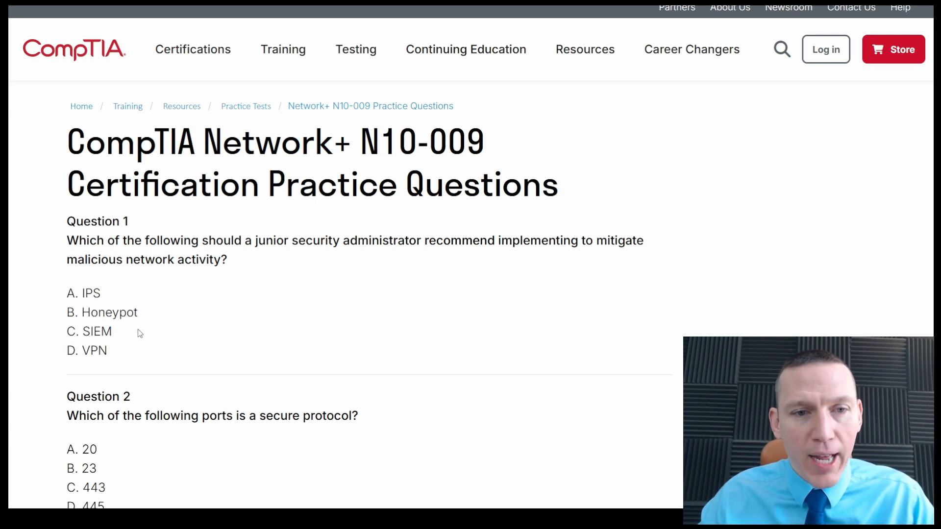
mouse_move(122, 356)
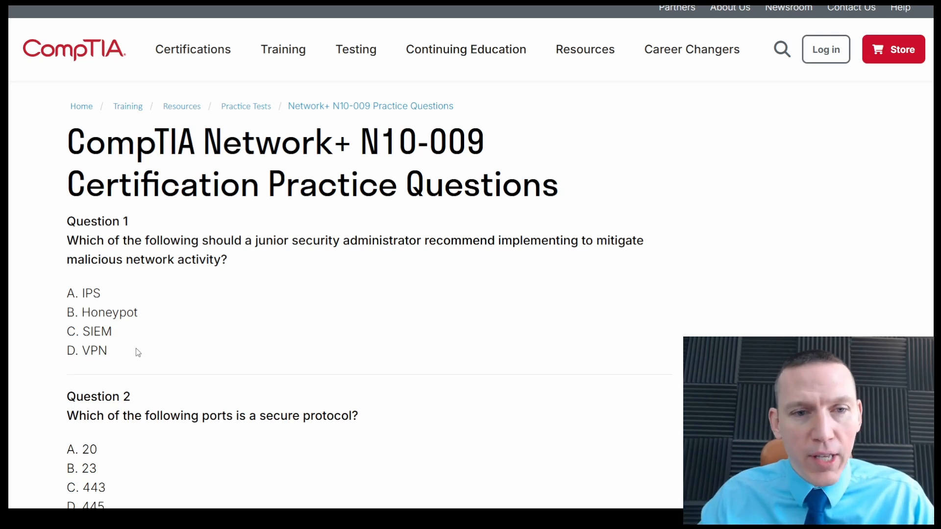
mouse_move(142, 317)
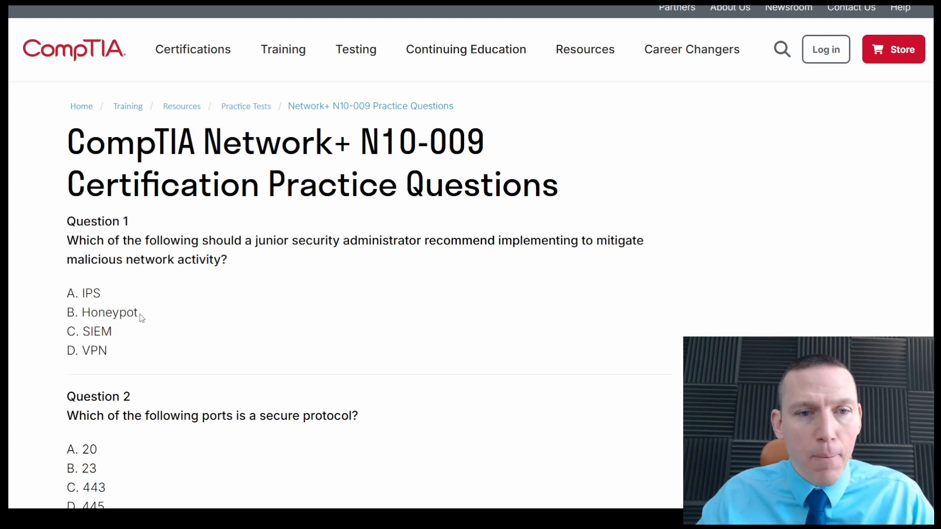
mouse_move(131, 279)
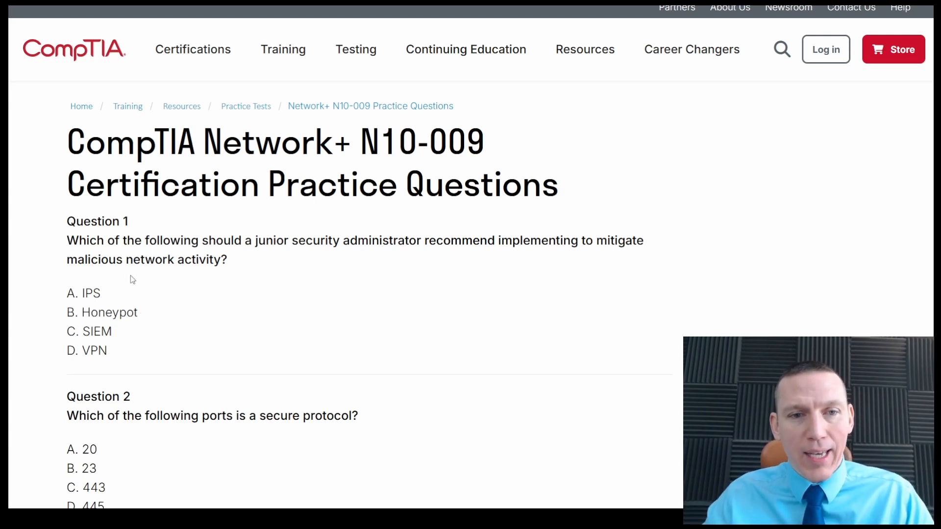
mouse_move(207, 297)
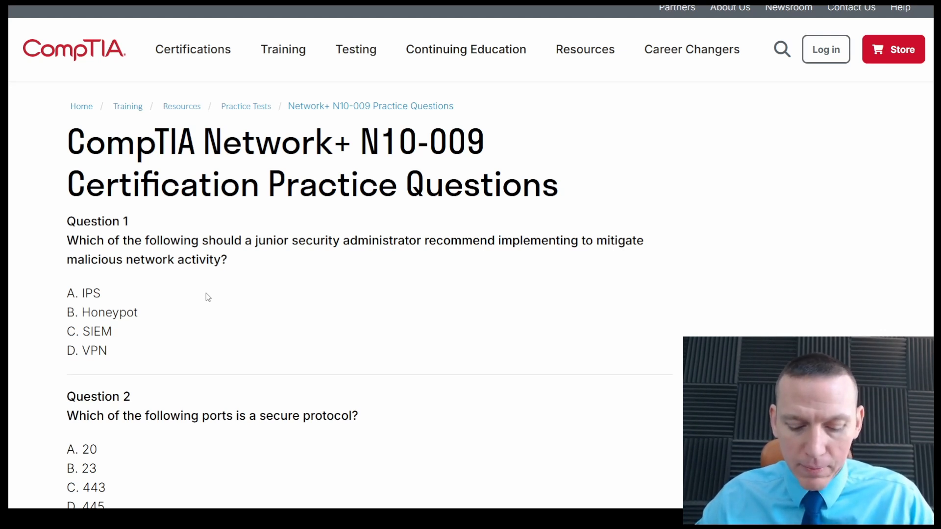
mouse_move(227, 298)
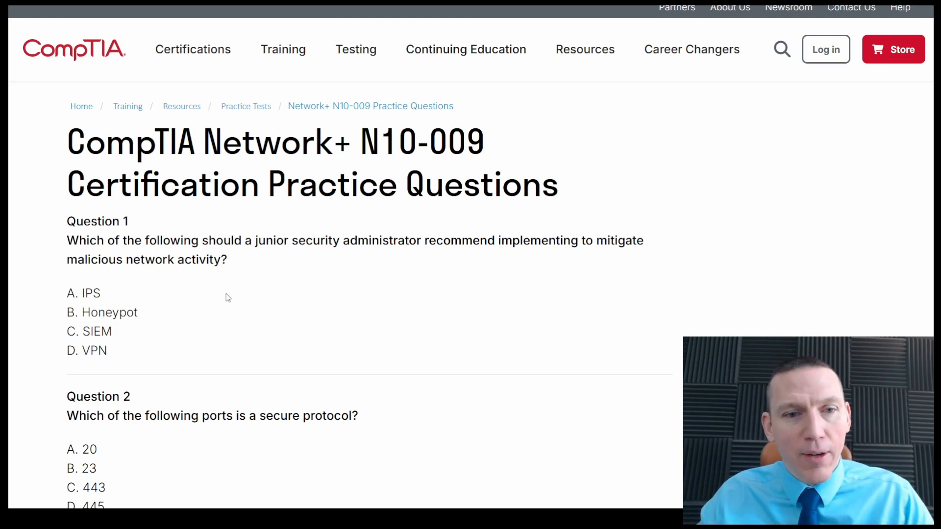
scroll("down", 3)
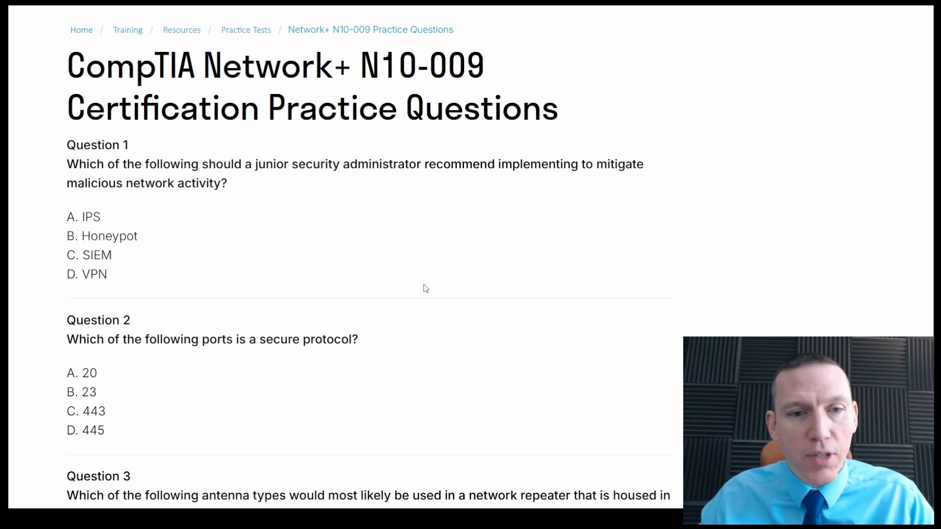
mouse_move(131, 398)
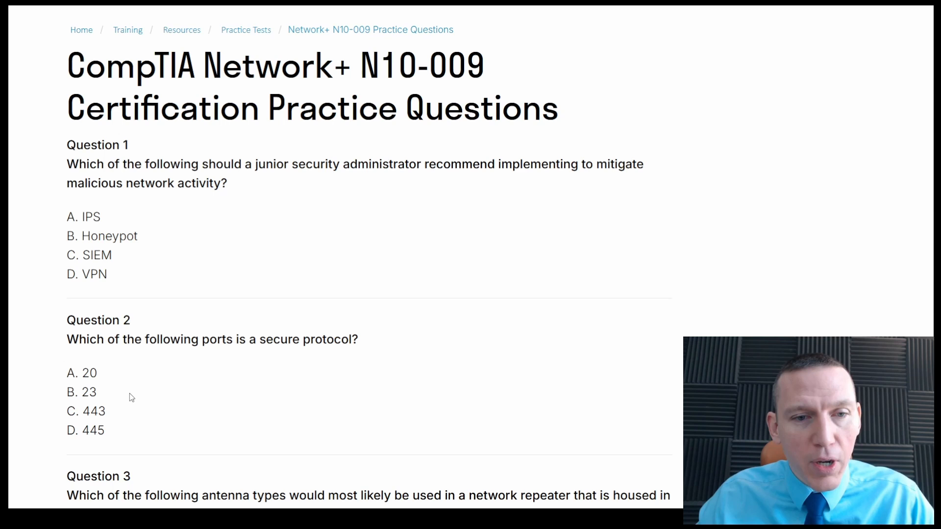
mouse_move(138, 433)
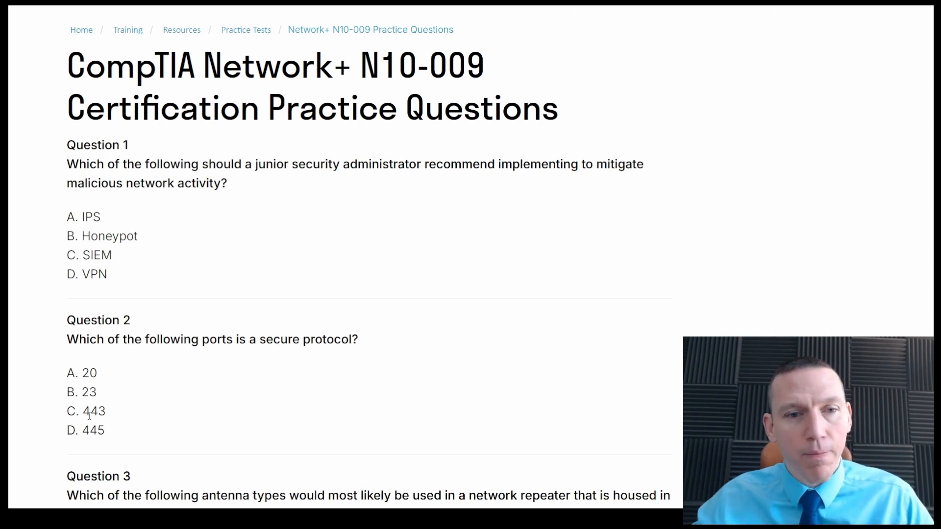
Step: Scroll down and back up to show Question 3 on antenna types and Question 4 on availability
scroll("down", 3)
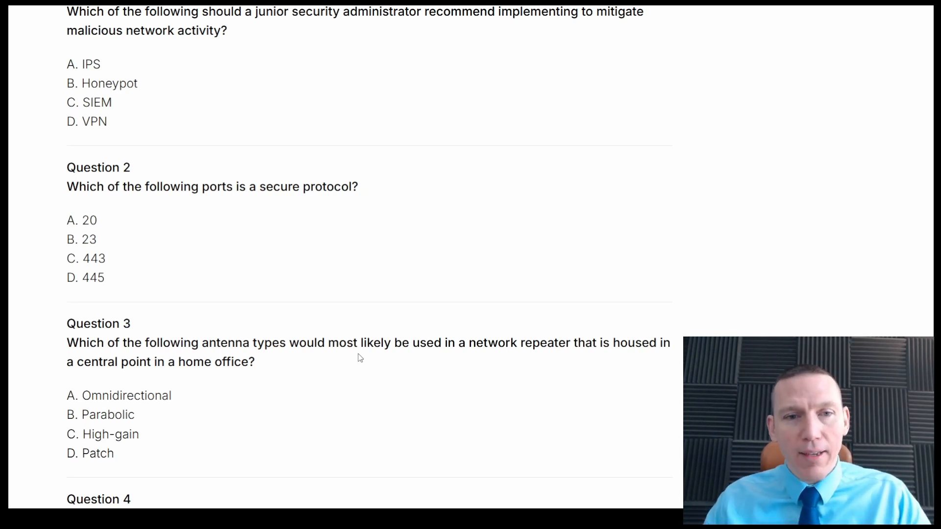
mouse_move(446, 356)
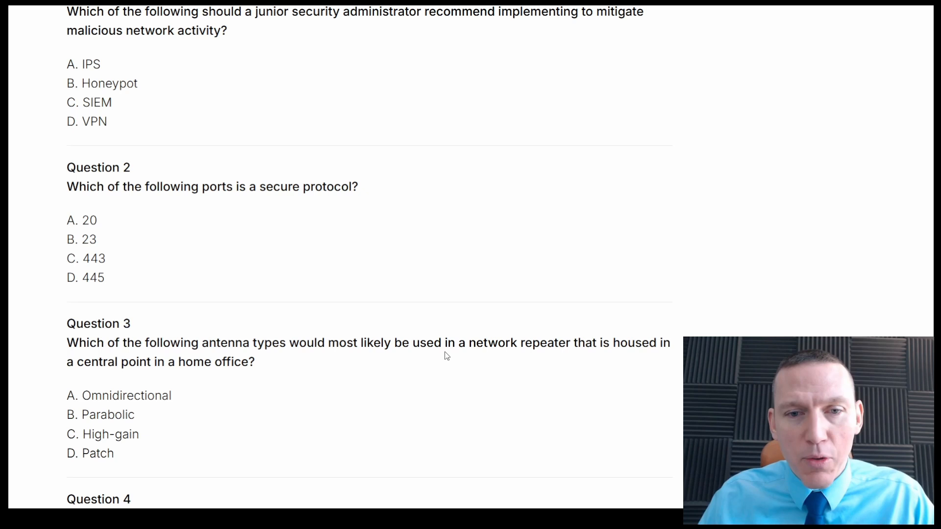
mouse_move(535, 360)
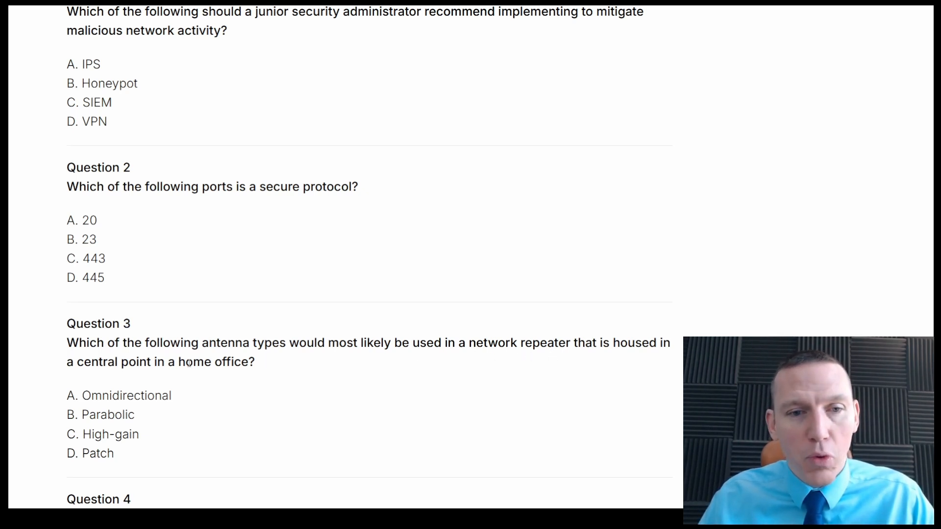
scroll("down", 3)
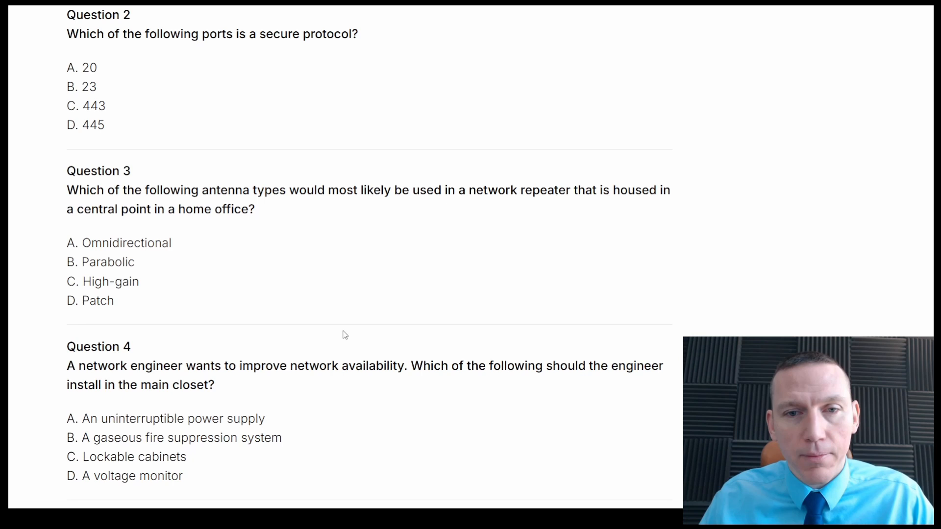
scroll("up", 3)
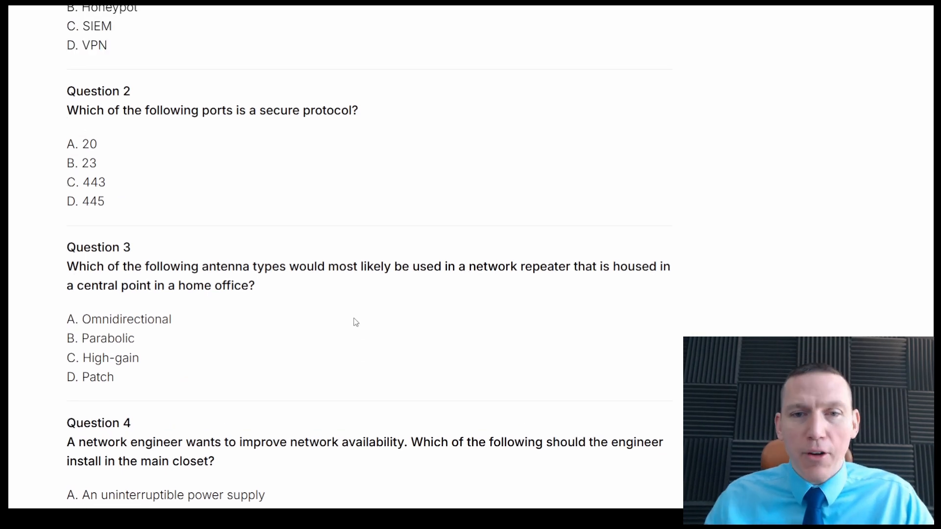
mouse_move(497, 283)
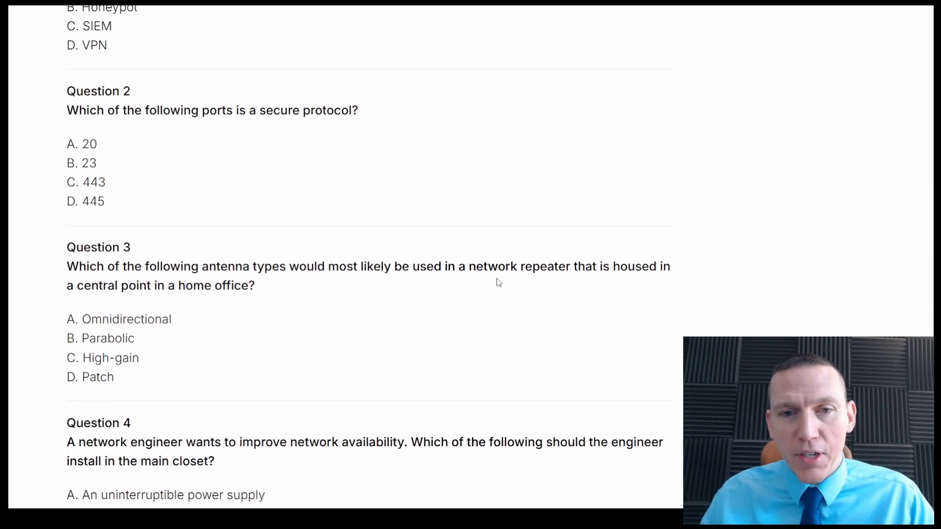
mouse_move(483, 302)
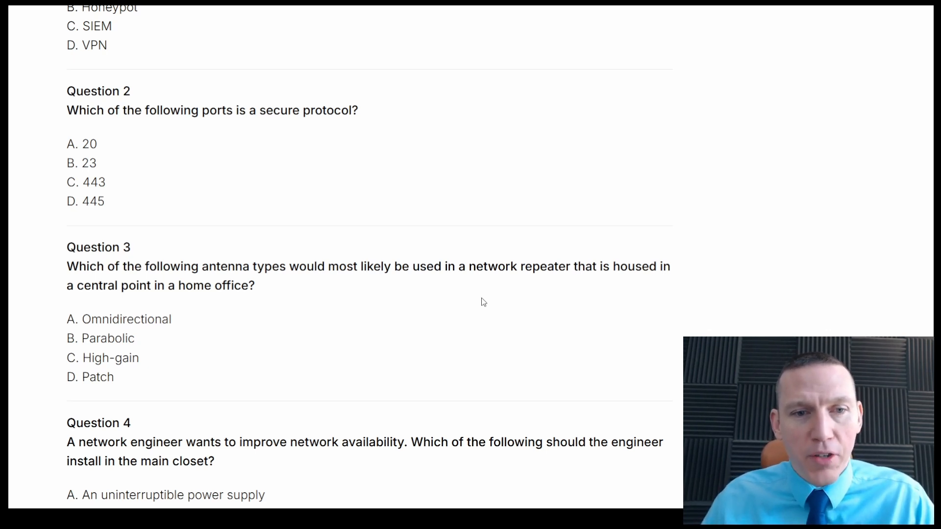
mouse_move(121, 355)
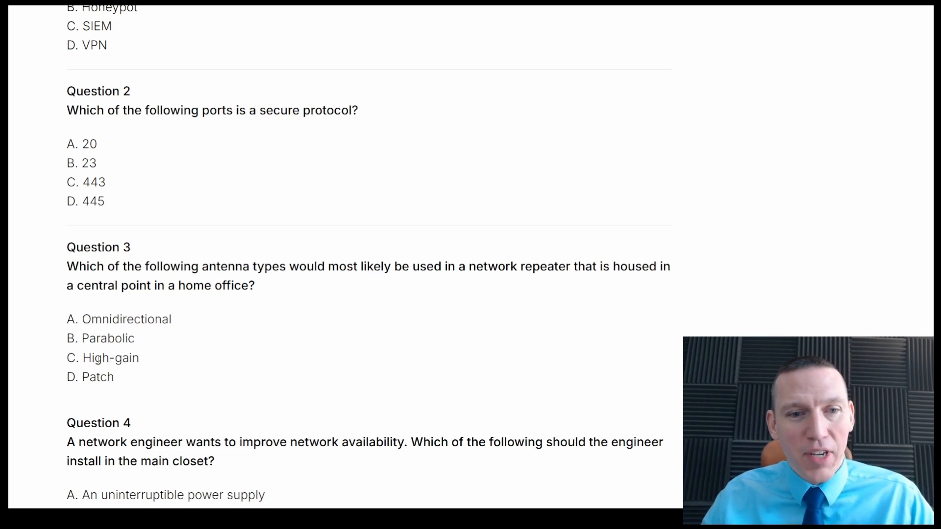
mouse_move(155, 358)
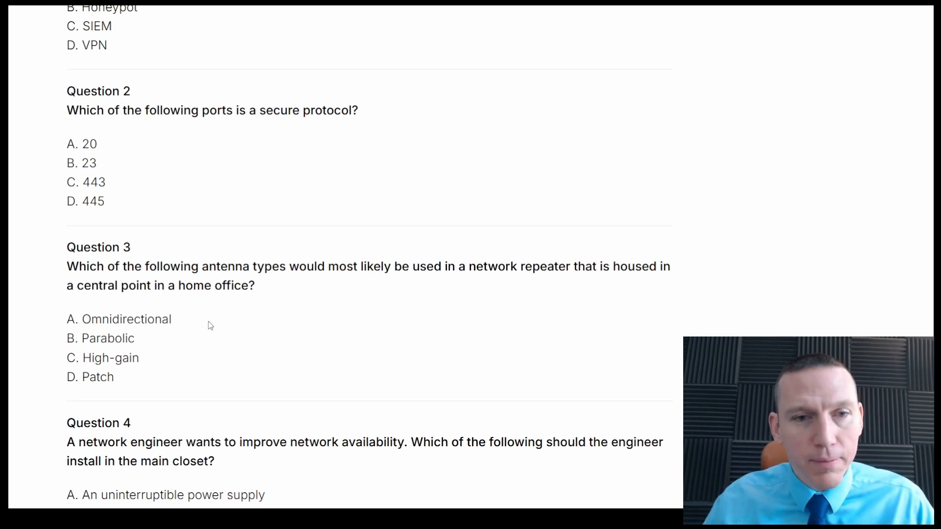
Step: Read Questions 4 and 5, then reveal Question 6's social engineering answer choices
scroll("down", 3)
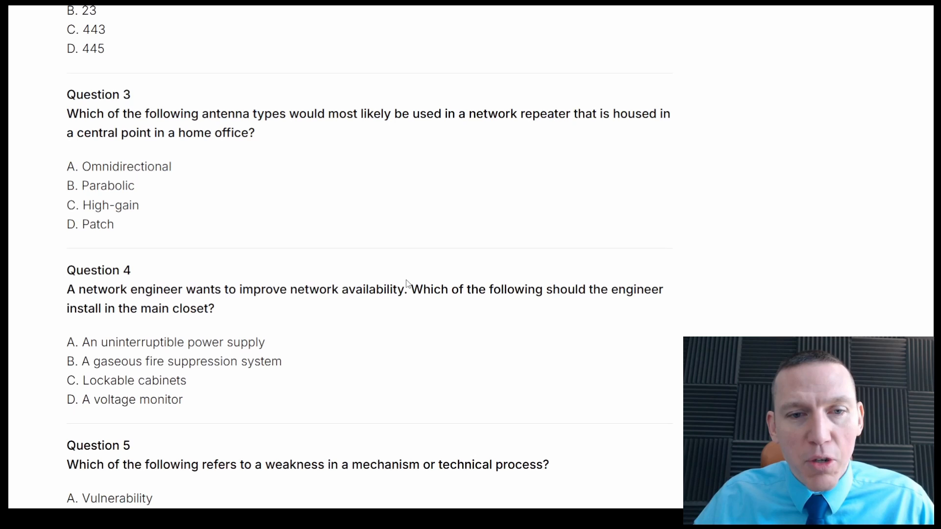
mouse_move(419, 254)
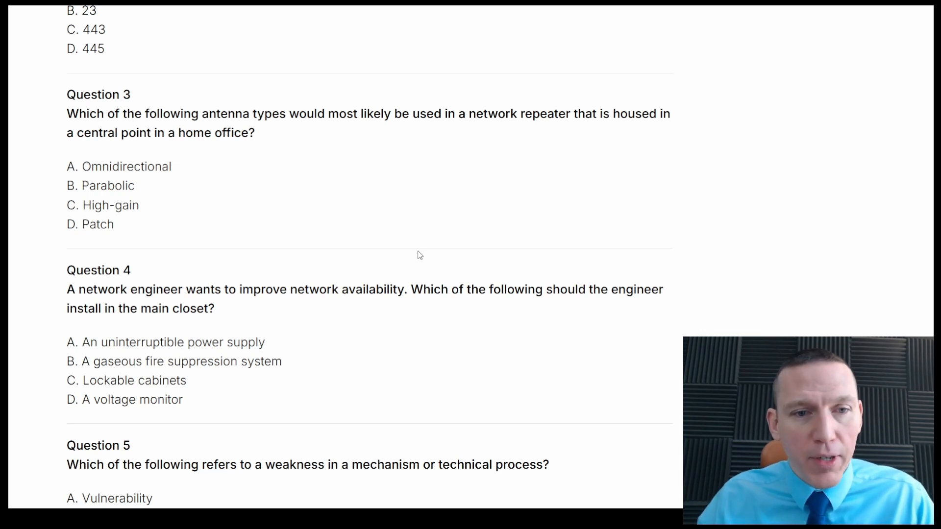
mouse_move(232, 339)
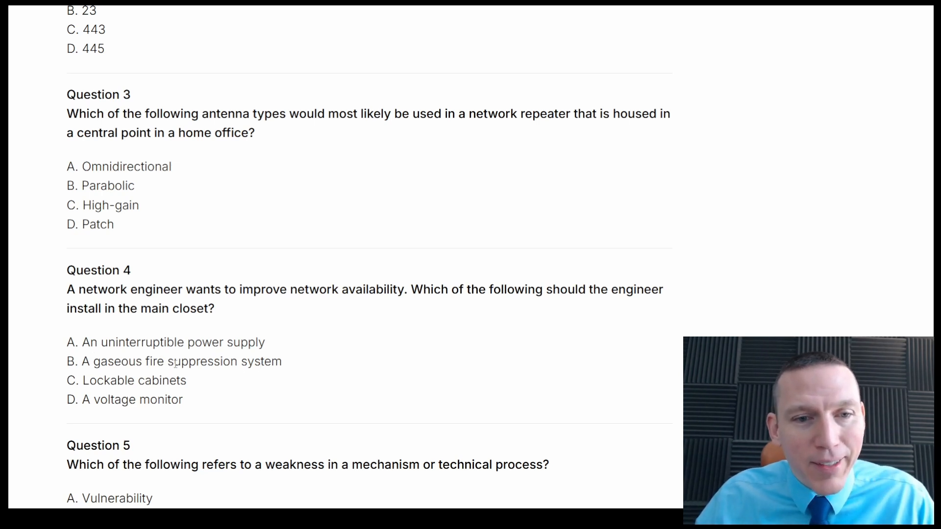
mouse_move(294, 379)
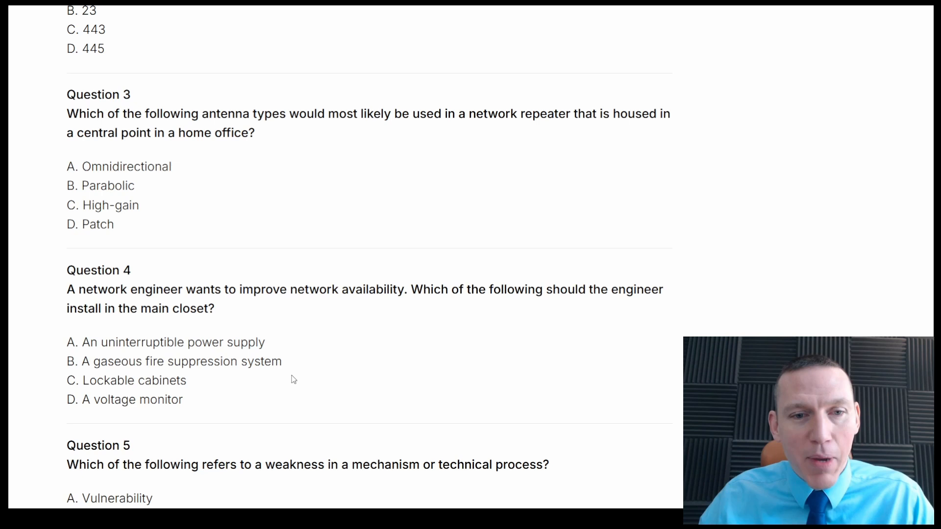
mouse_move(90, 376)
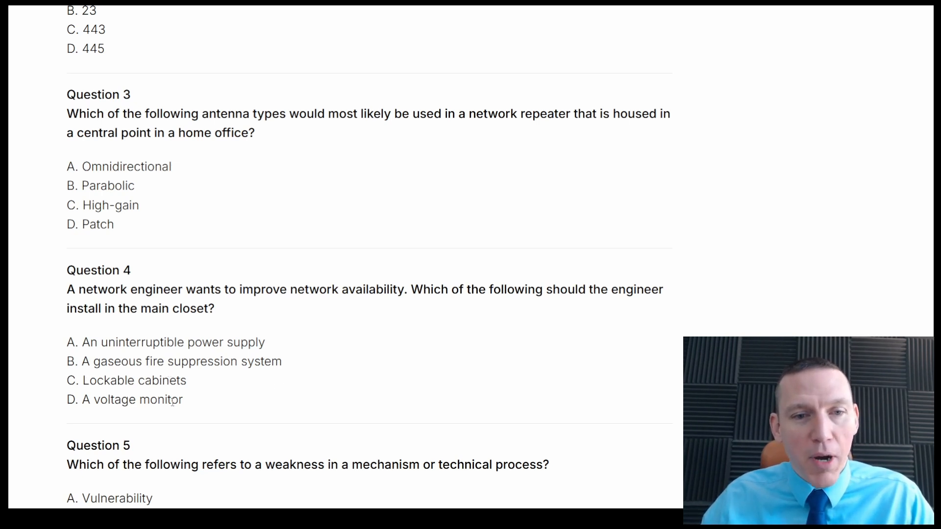
mouse_move(322, 336)
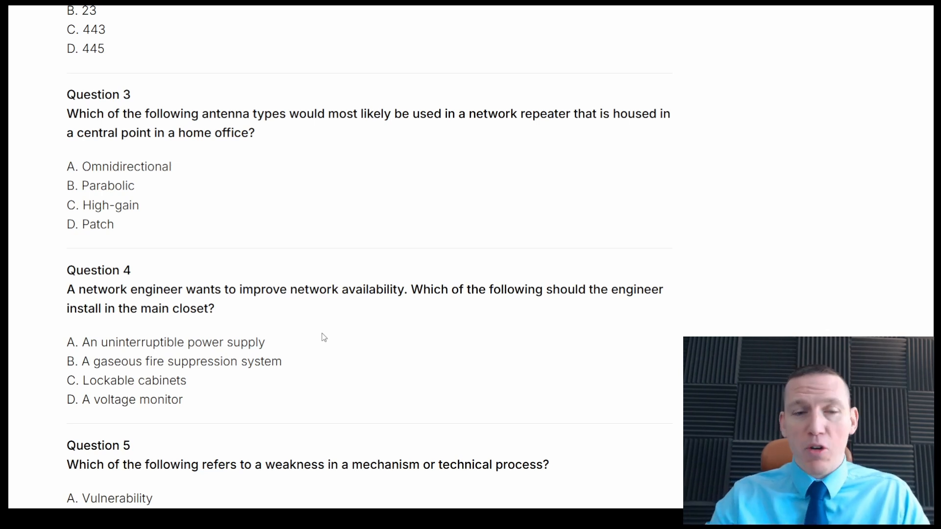
mouse_move(323, 362)
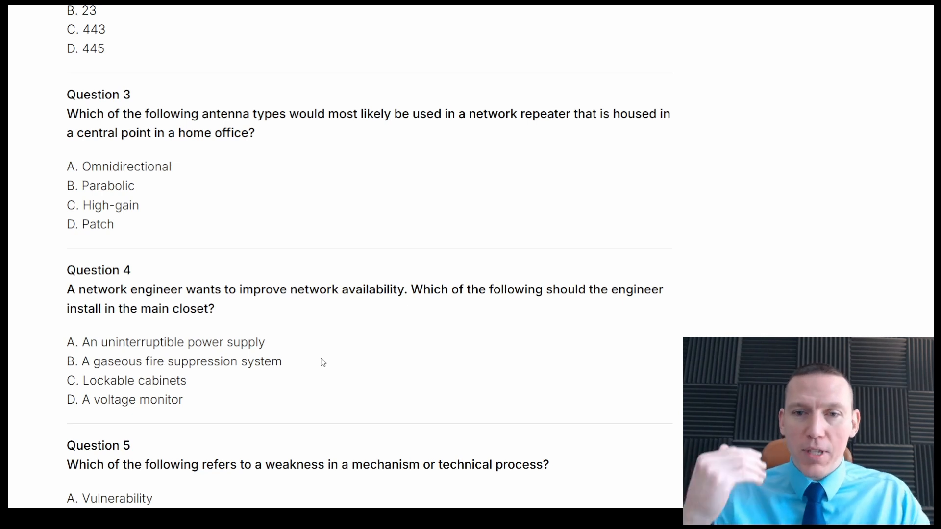
mouse_move(354, 332)
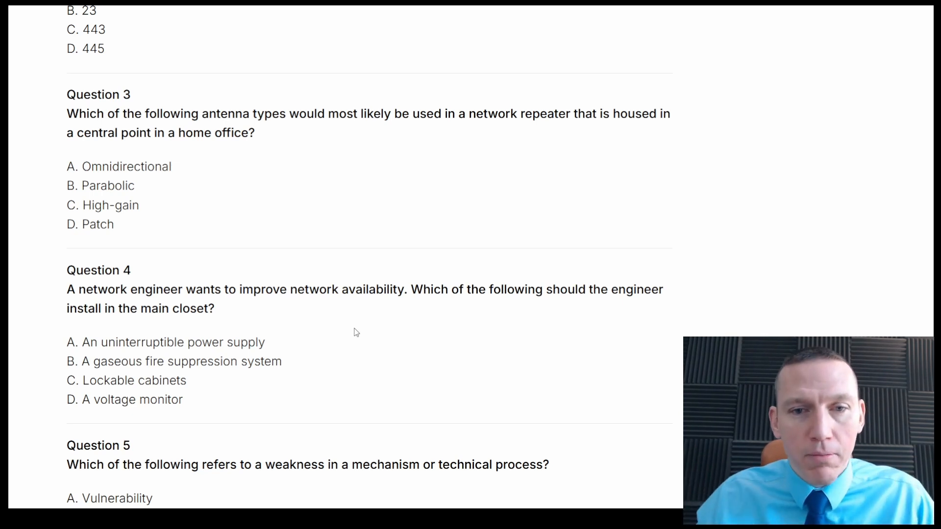
scroll("down", 3)
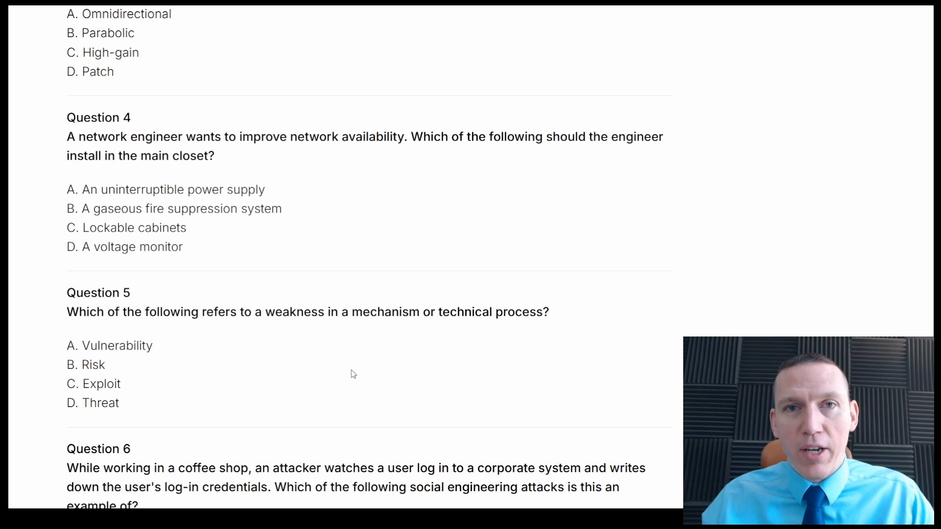
mouse_move(294, 384)
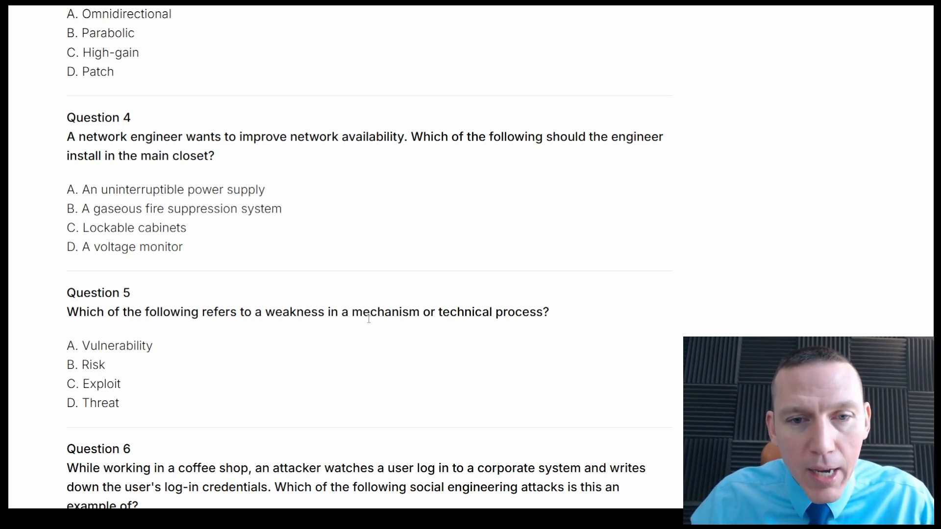
mouse_move(447, 324)
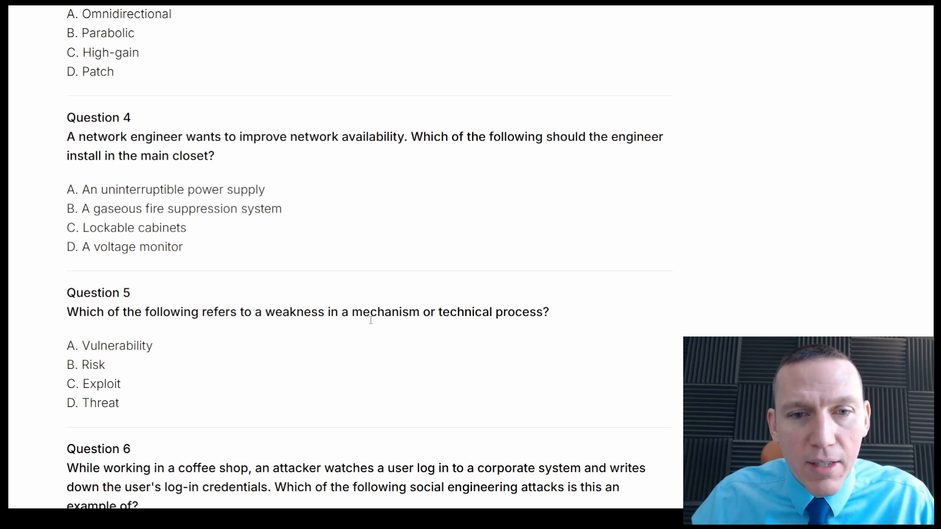
mouse_move(422, 335)
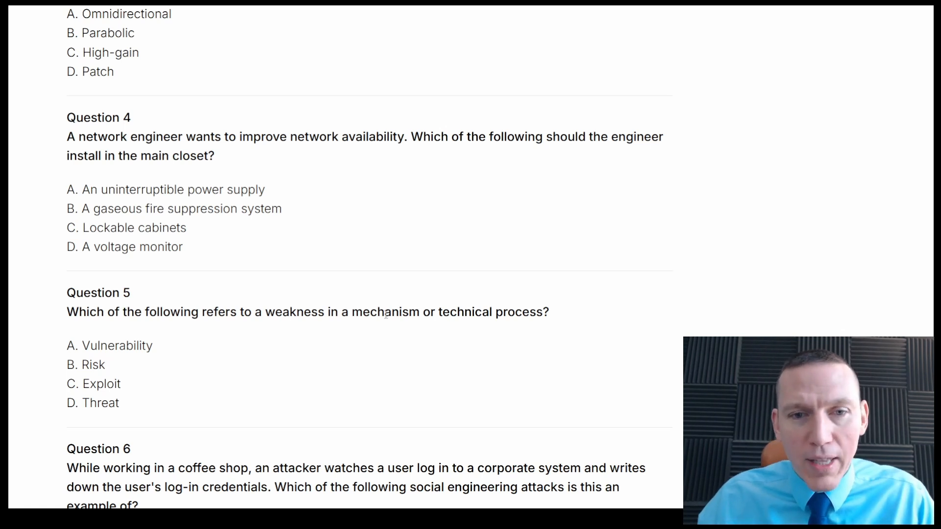
mouse_move(337, 340)
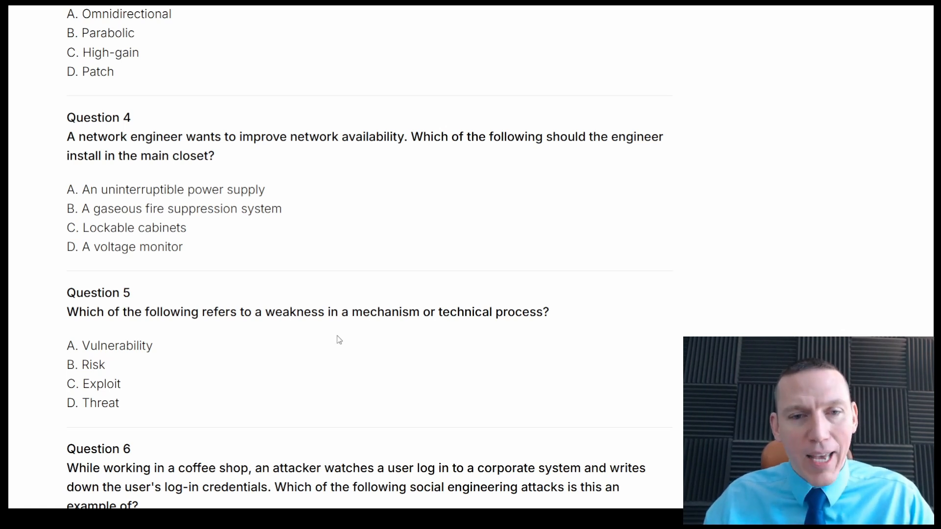
mouse_move(288, 358)
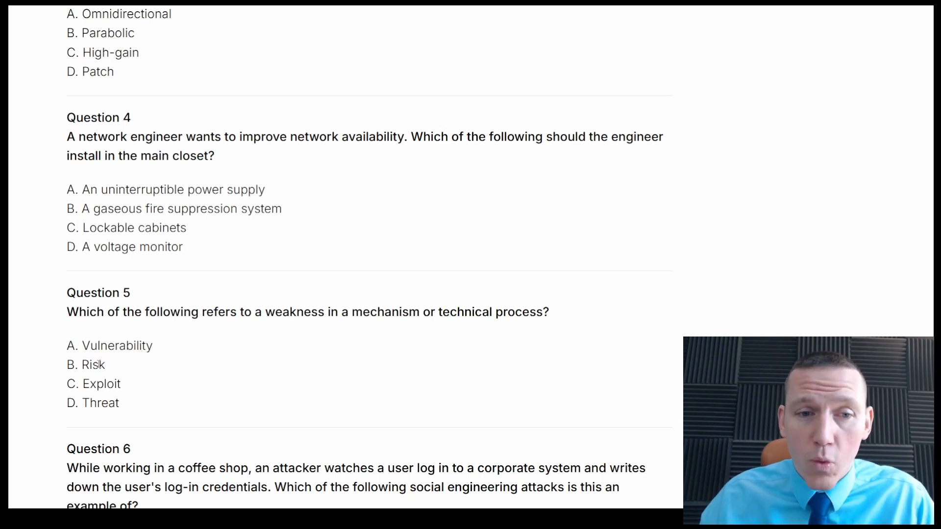
mouse_move(209, 376)
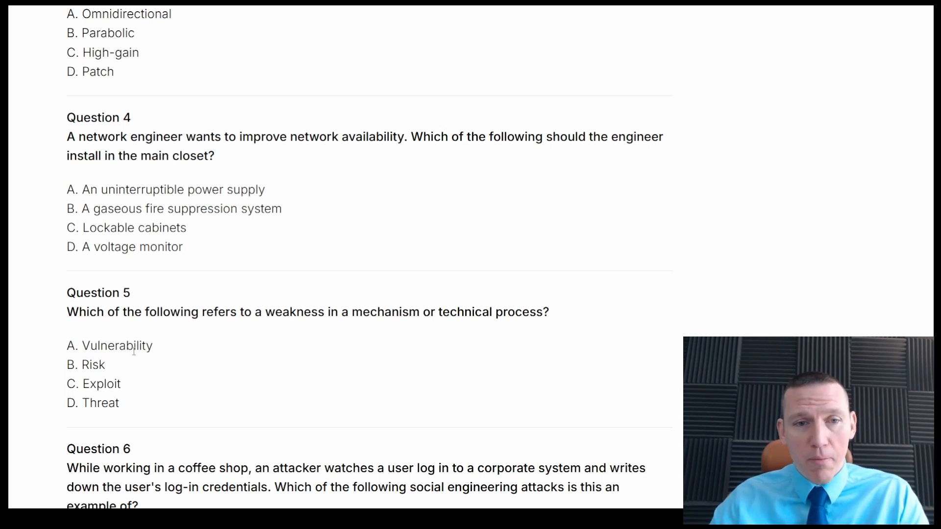
mouse_move(203, 353)
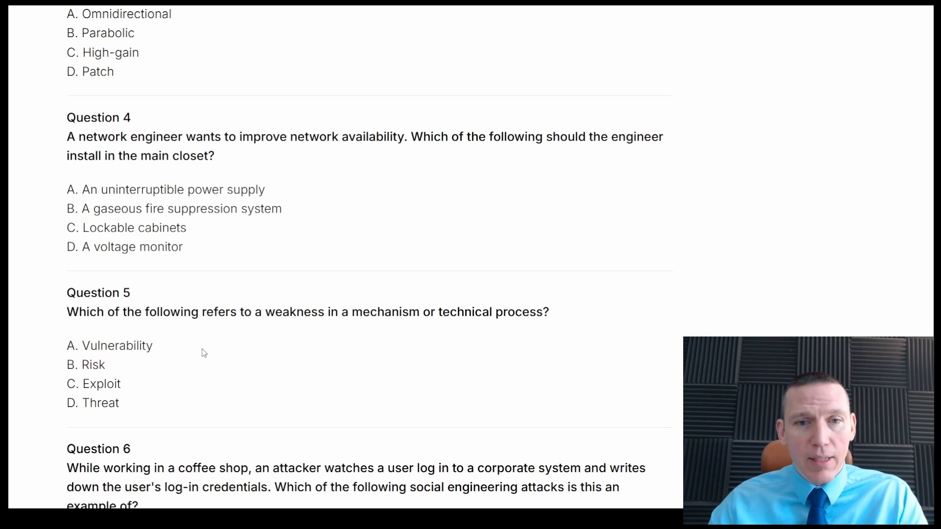
mouse_move(123, 364)
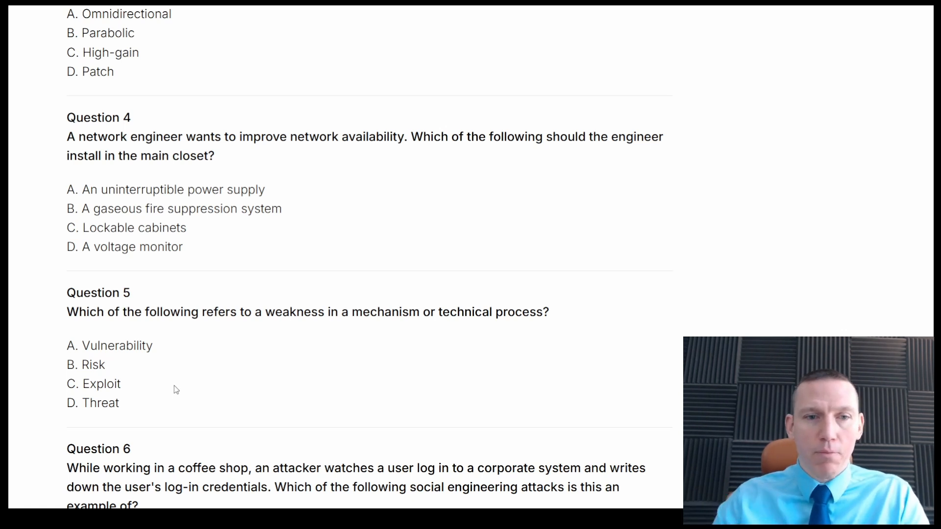
mouse_move(204, 356)
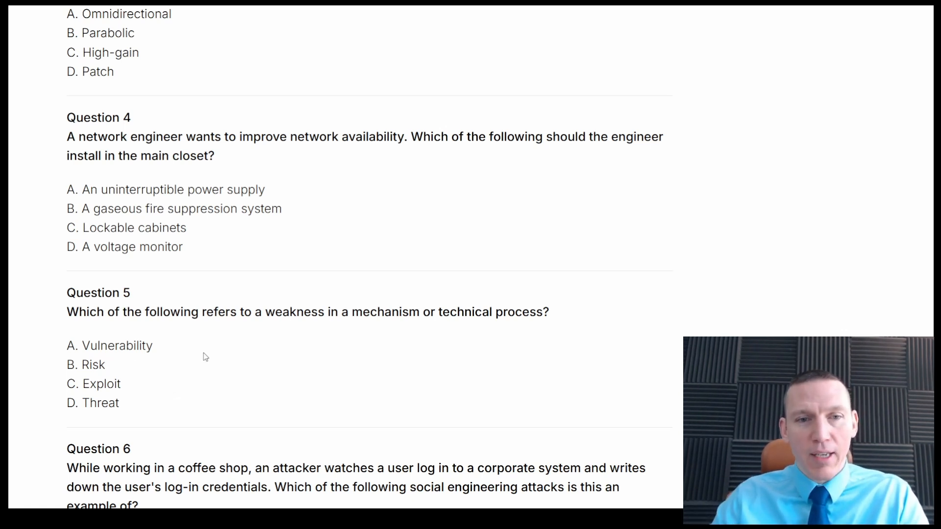
mouse_move(132, 387)
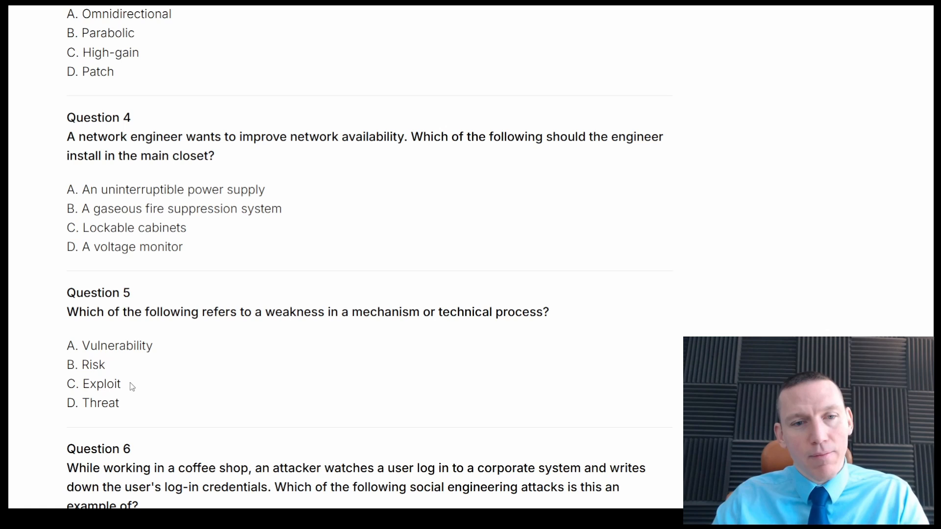
mouse_move(199, 368)
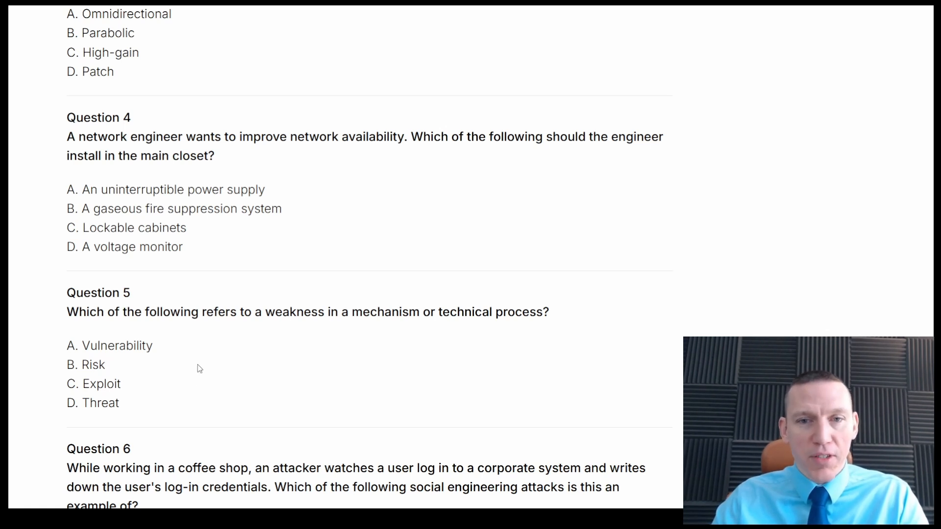
mouse_move(142, 392)
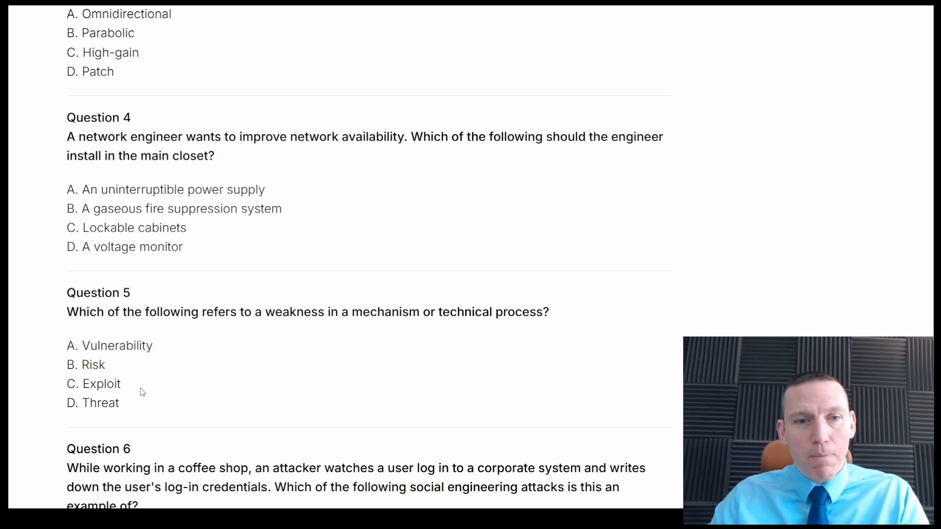
mouse_move(179, 388)
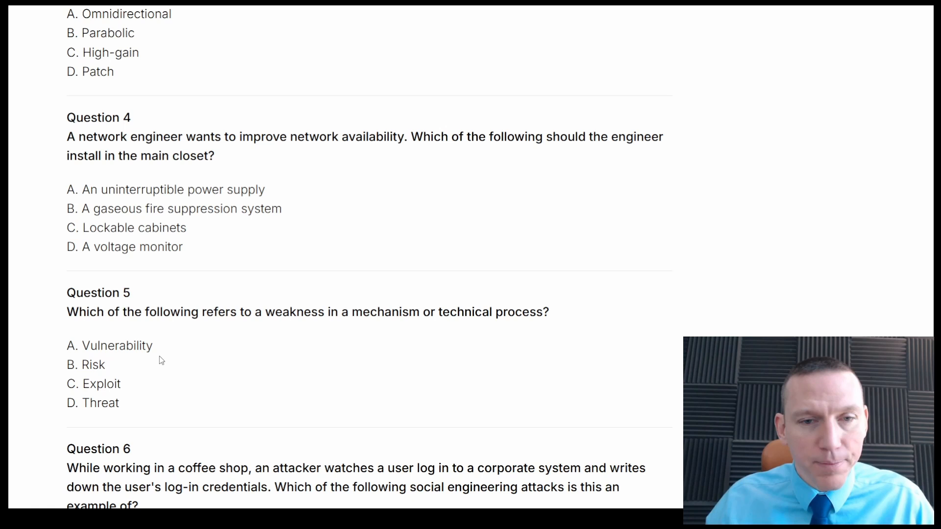
scroll("down", 3)
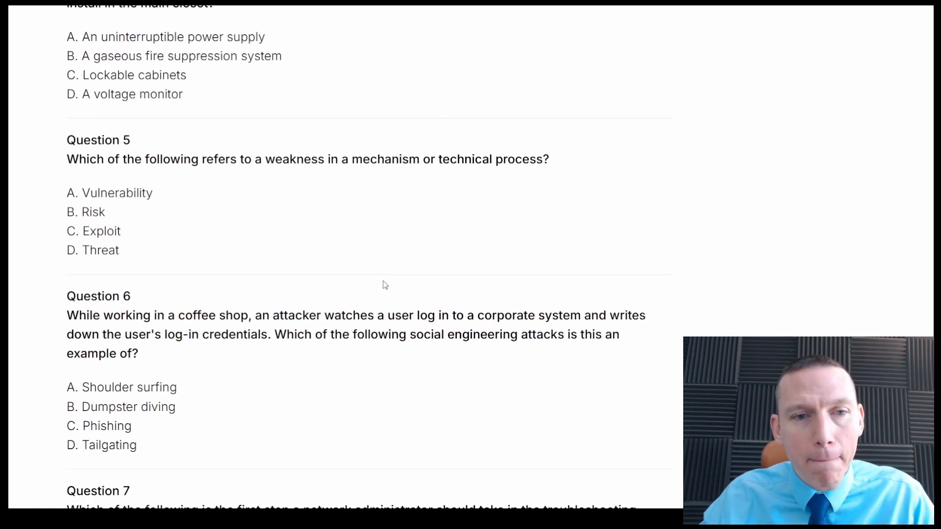
mouse_move(372, 358)
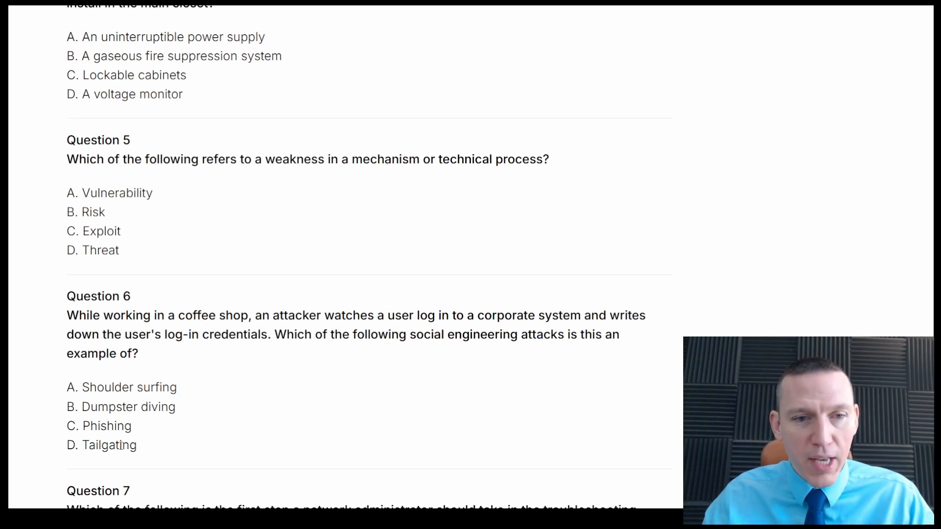
mouse_move(220, 381)
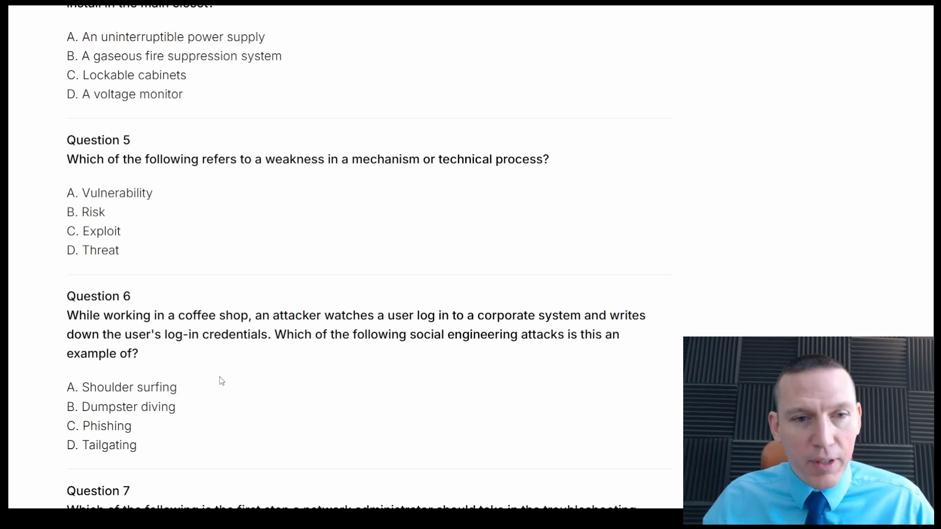
Step: Scroll past Question 6 to show Question 7's four troubleshooting-step answers
scroll("down", 3)
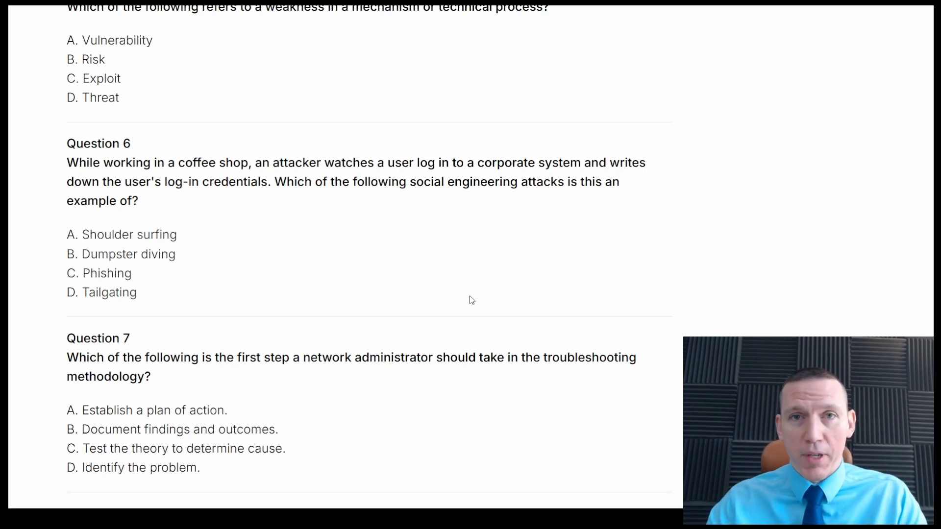
scroll("down", 3)
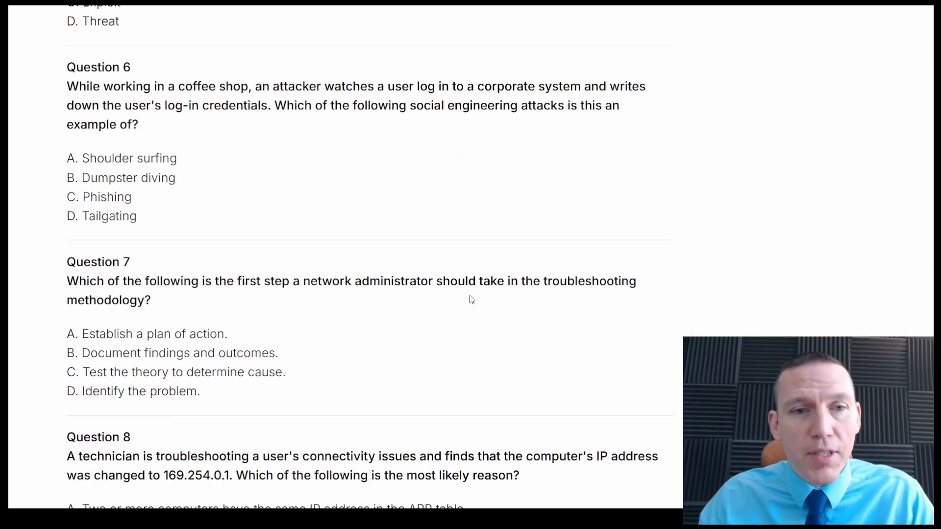
Step: Select and clear answer text in Question 7, then reveal Question 8's IP address choices
scroll("down", 3)
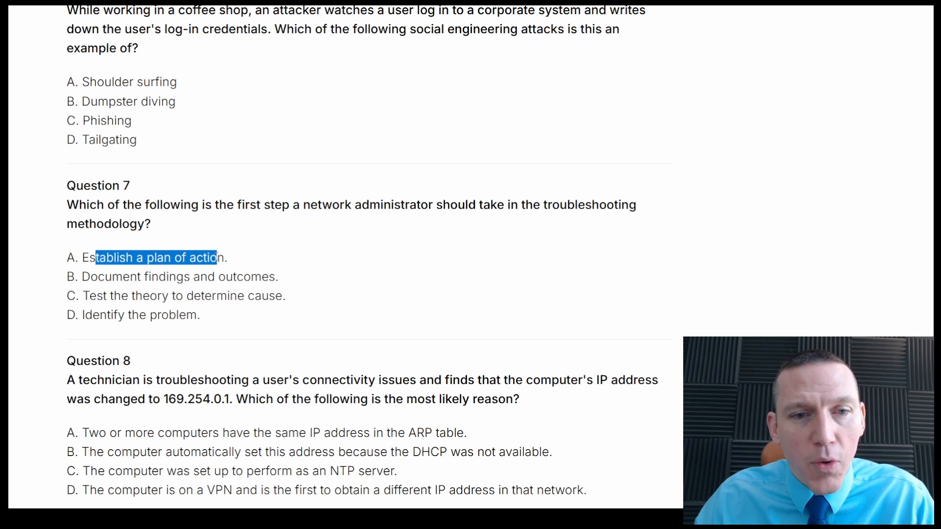
left_click(204, 273)
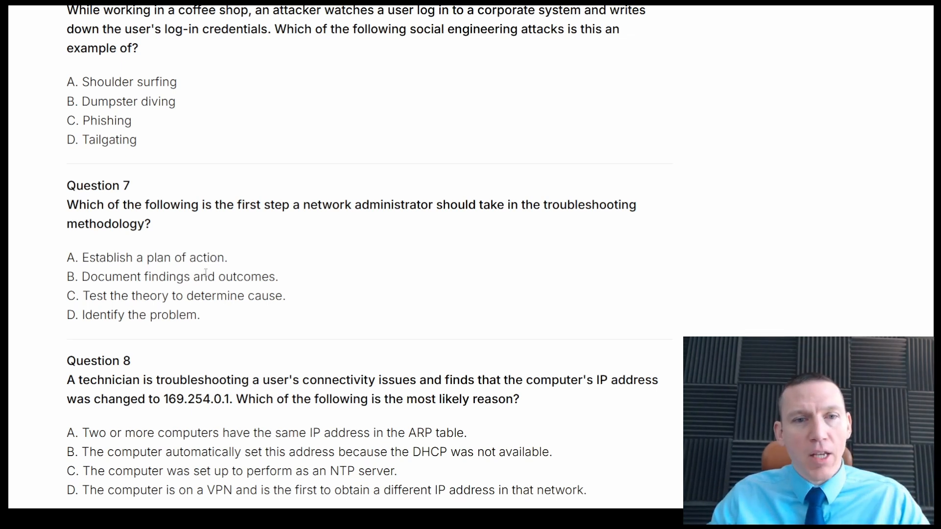
double_click(150, 276)
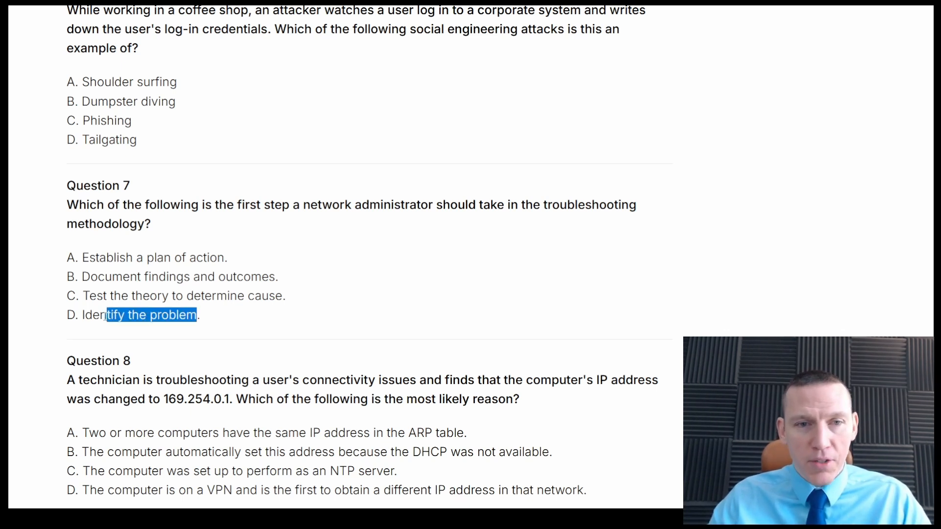
left_click(232, 322)
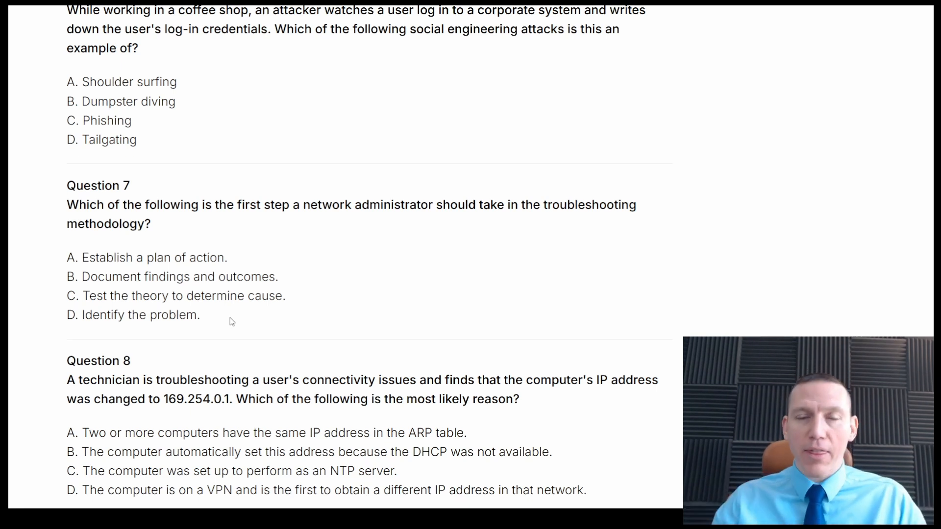
mouse_move(312, 294)
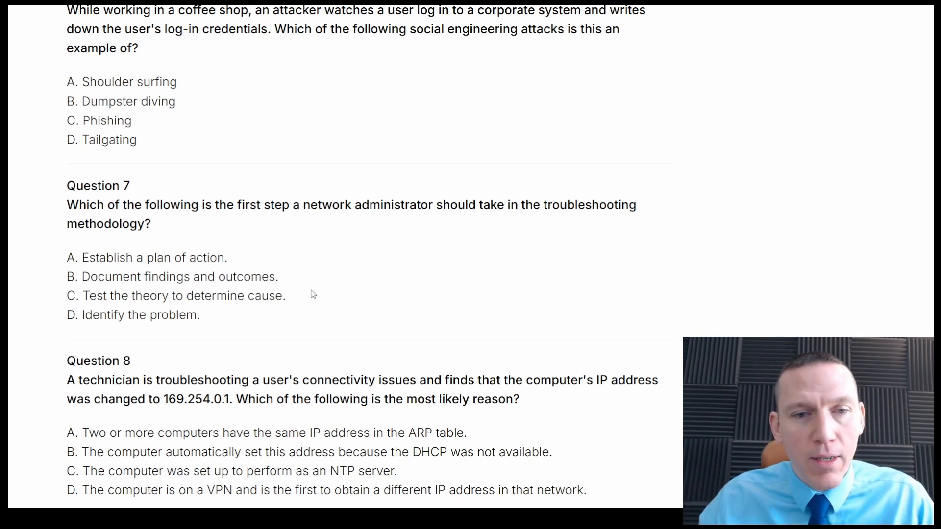
scroll("down", 3)
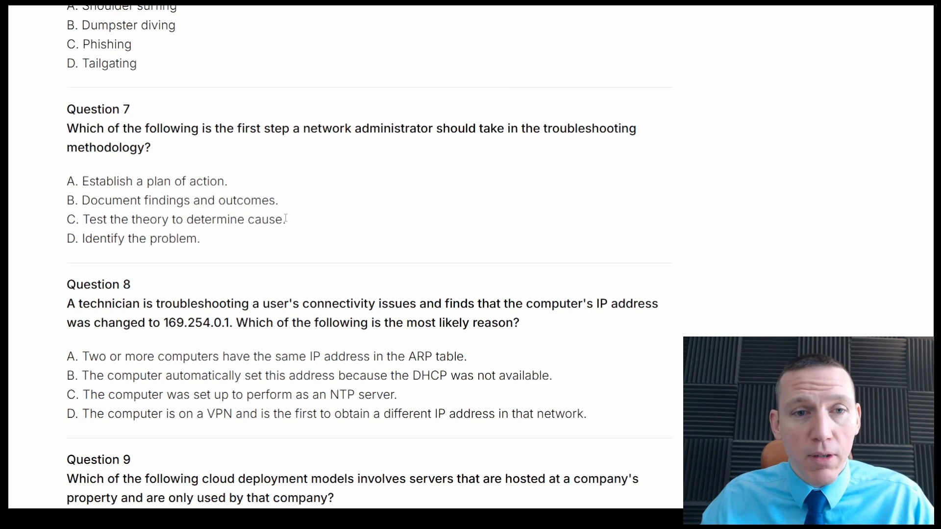
mouse_move(291, 184)
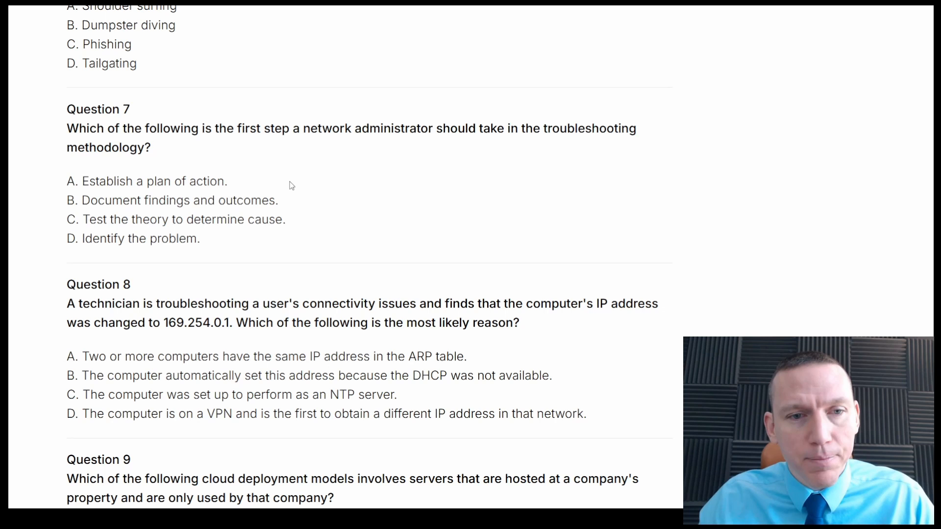
mouse_move(321, 194)
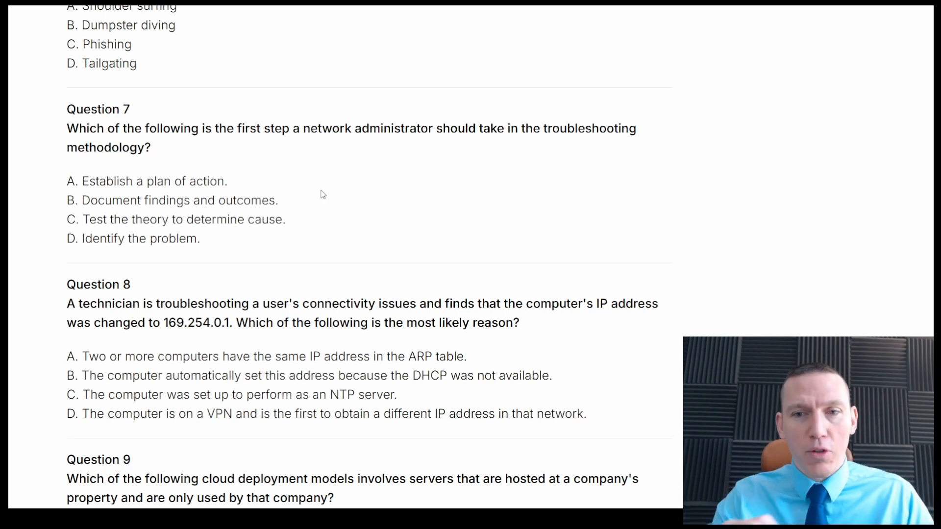
mouse_move(419, 212)
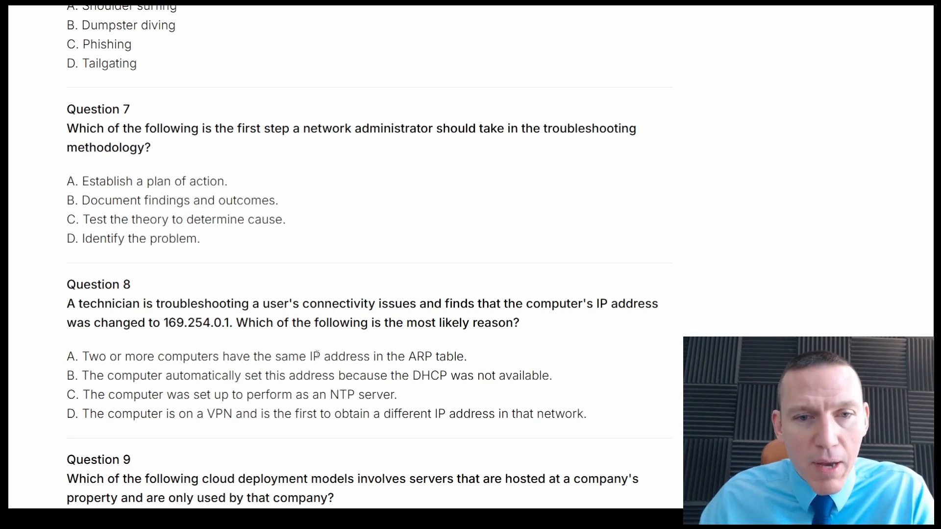
mouse_move(513, 350)
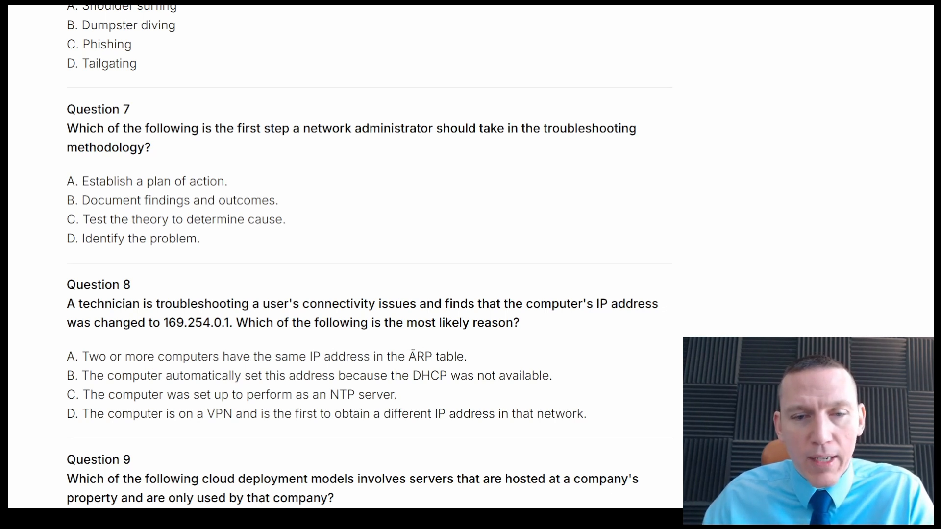
mouse_move(486, 343)
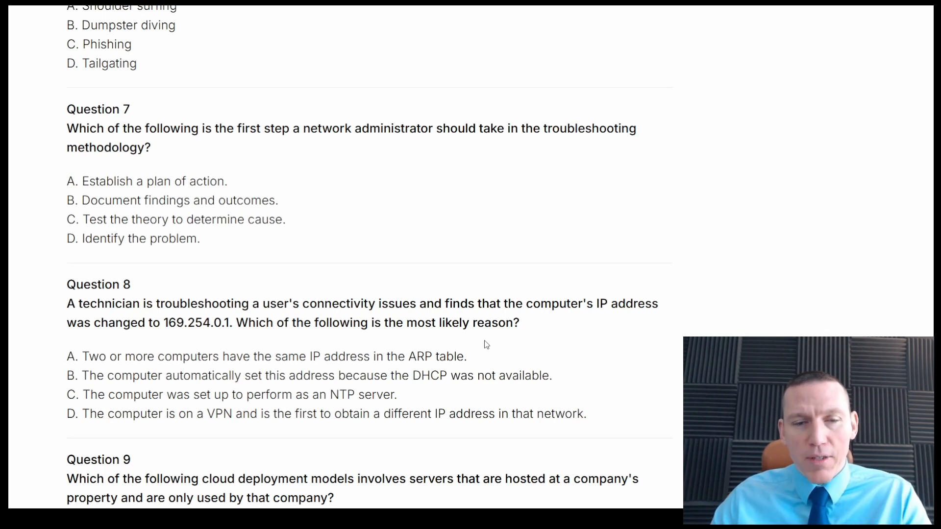
mouse_move(176, 362)
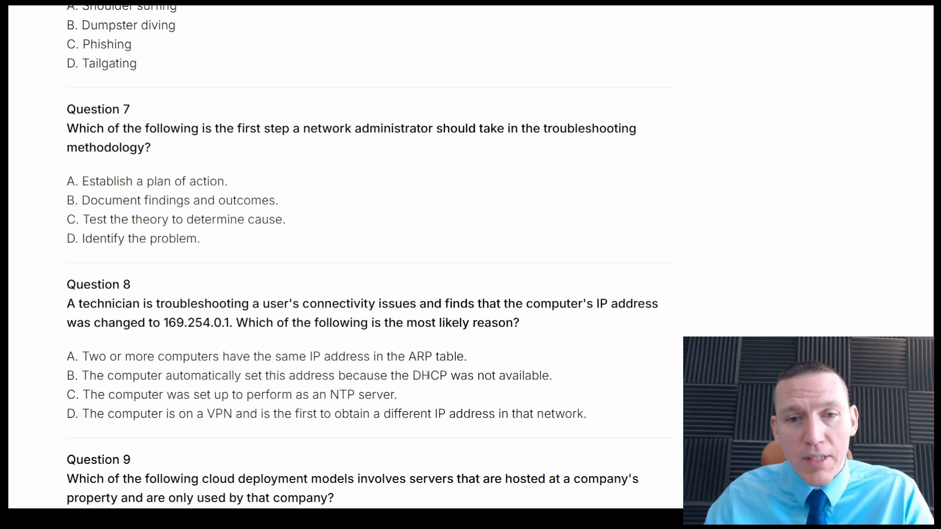
mouse_move(569, 339)
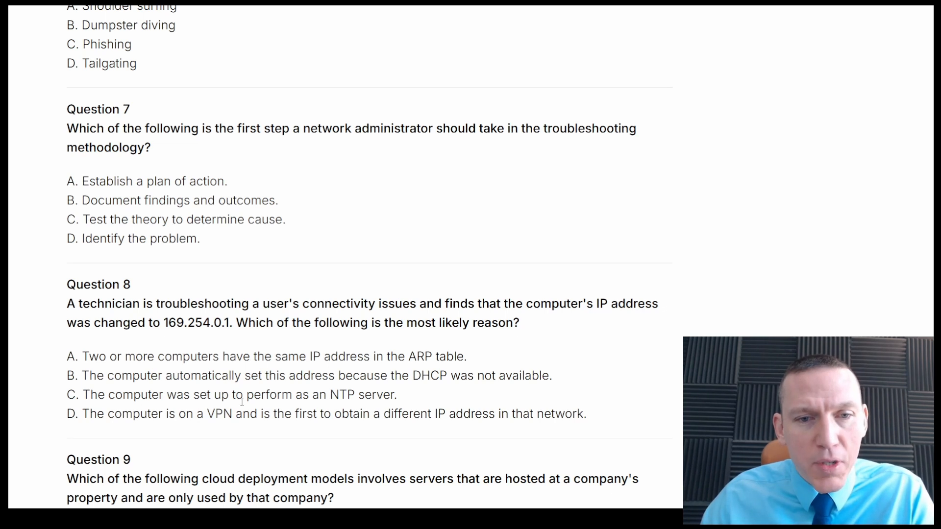
mouse_move(543, 345)
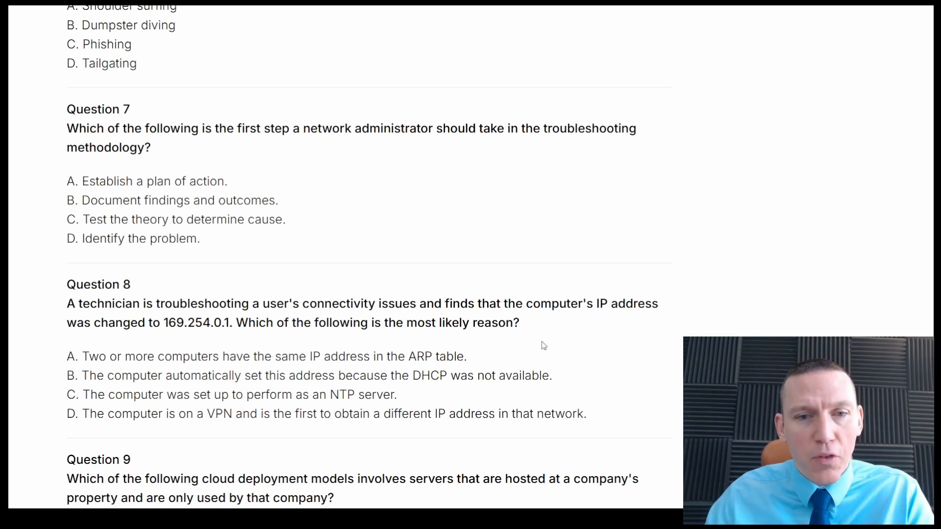
mouse_move(432, 395)
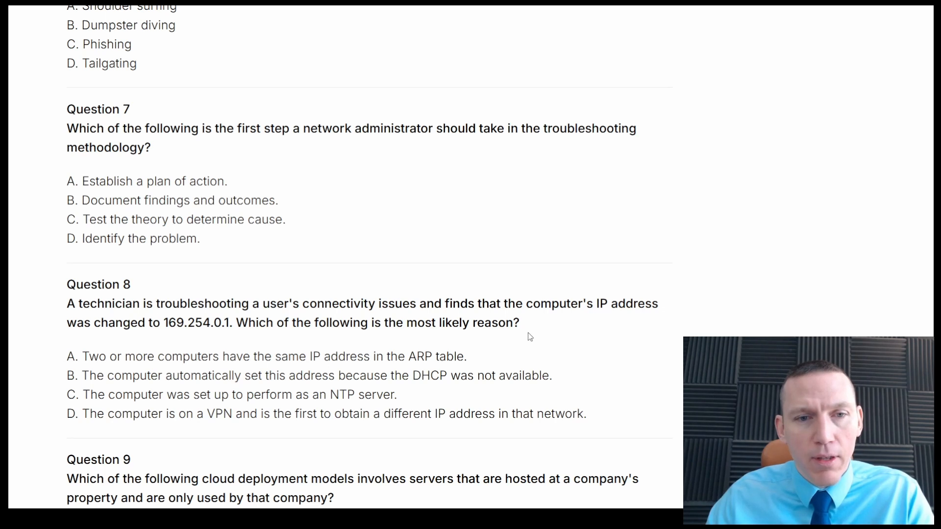
mouse_move(628, 346)
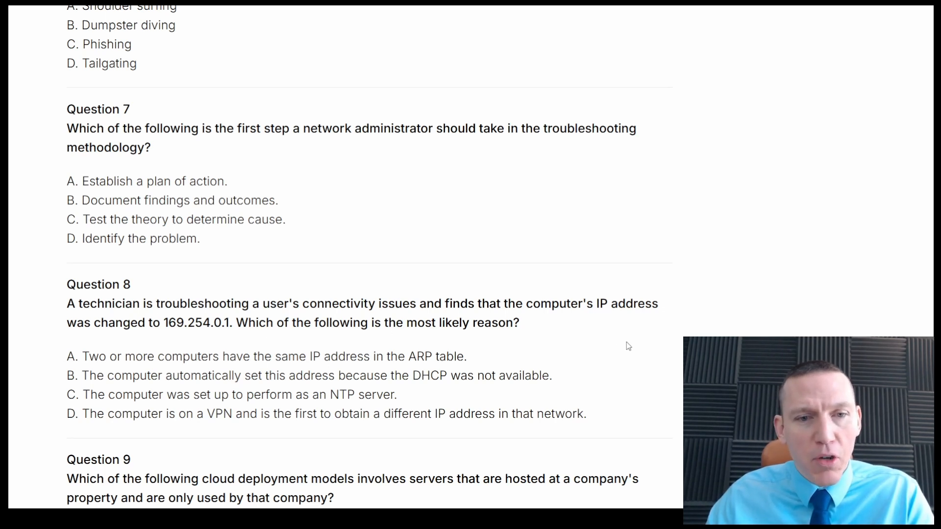
mouse_move(631, 358)
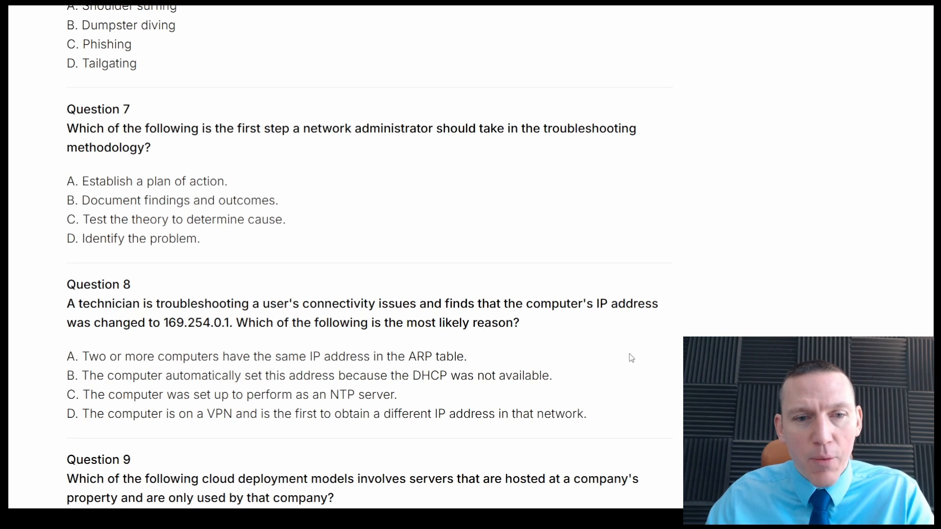
mouse_move(626, 359)
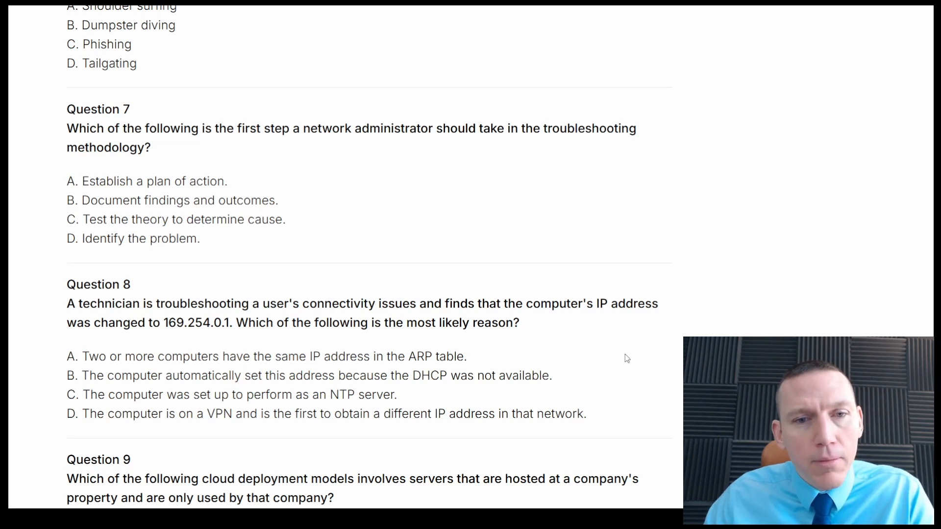
mouse_move(617, 356)
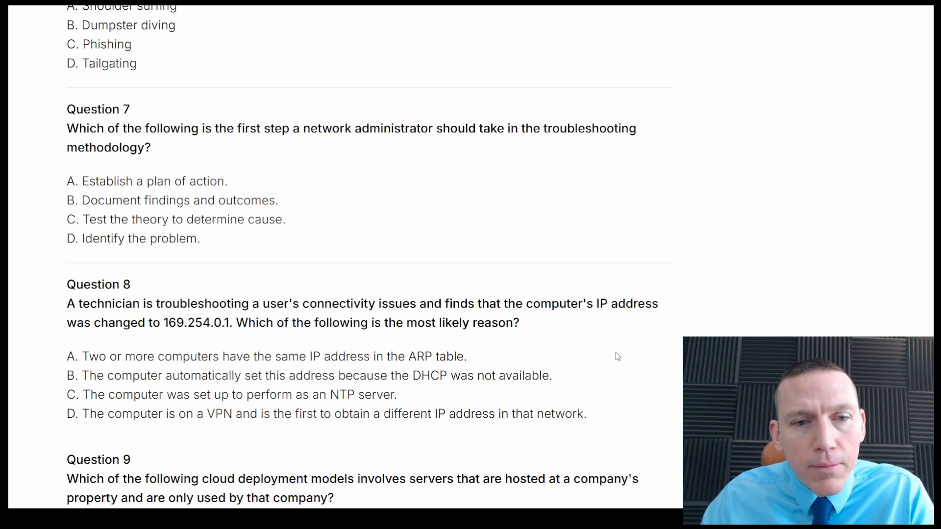
mouse_move(607, 358)
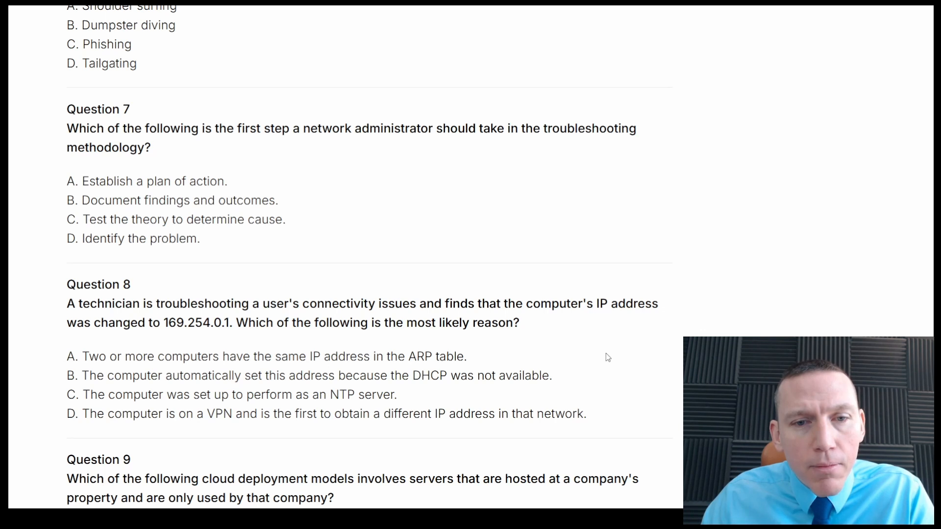
mouse_move(457, 343)
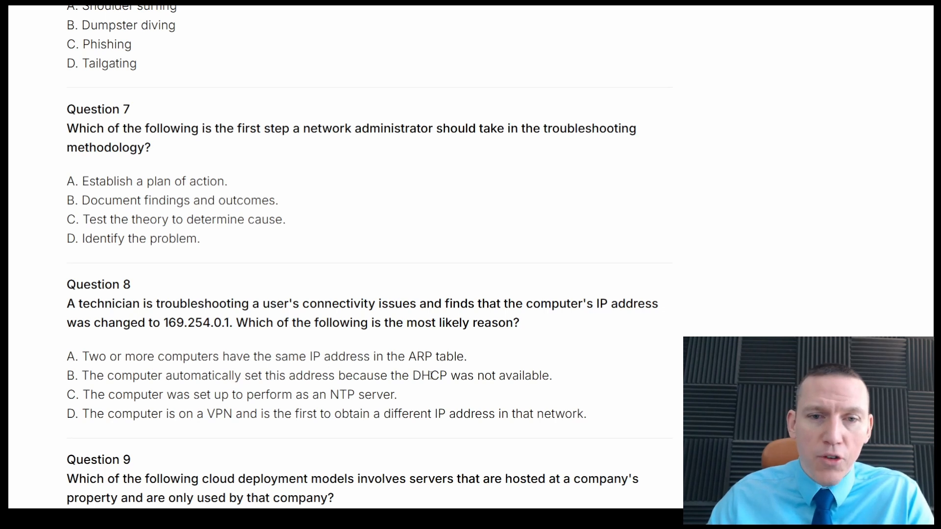
mouse_move(543, 336)
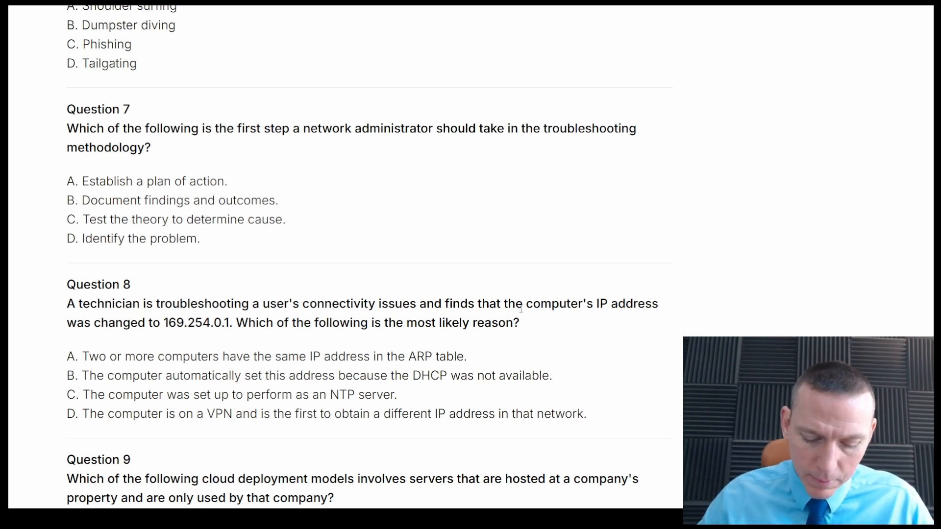
mouse_move(481, 294)
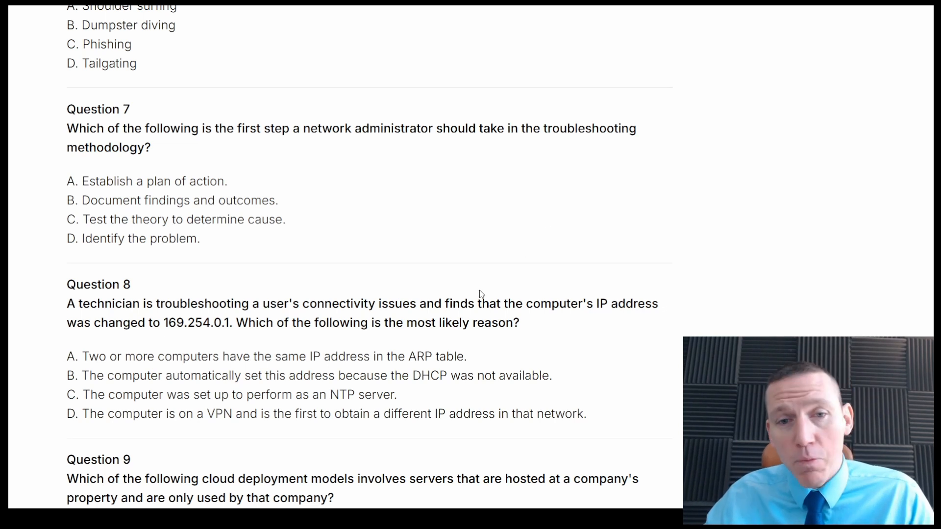
Step: Scroll past Question 9's cloud deployment options to Question 10's On-path and DDoS choices
scroll("down", 3)
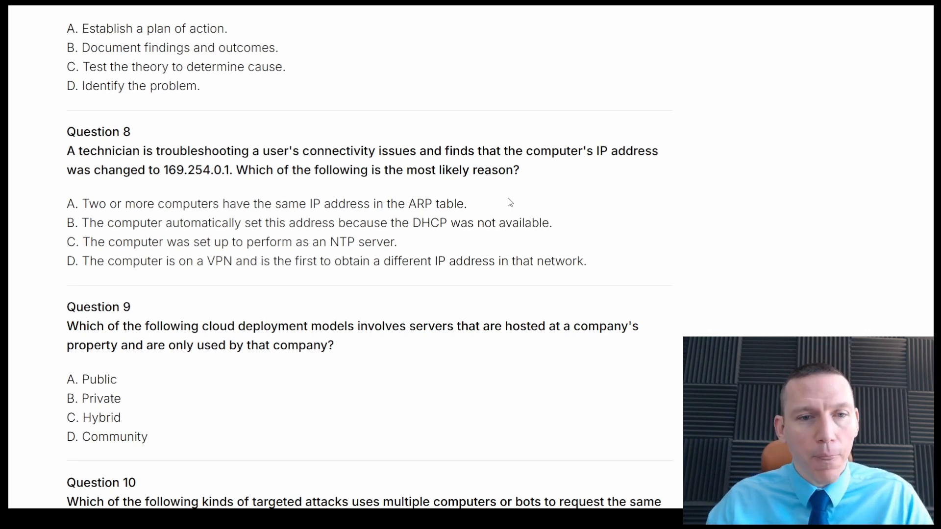
mouse_move(153, 389)
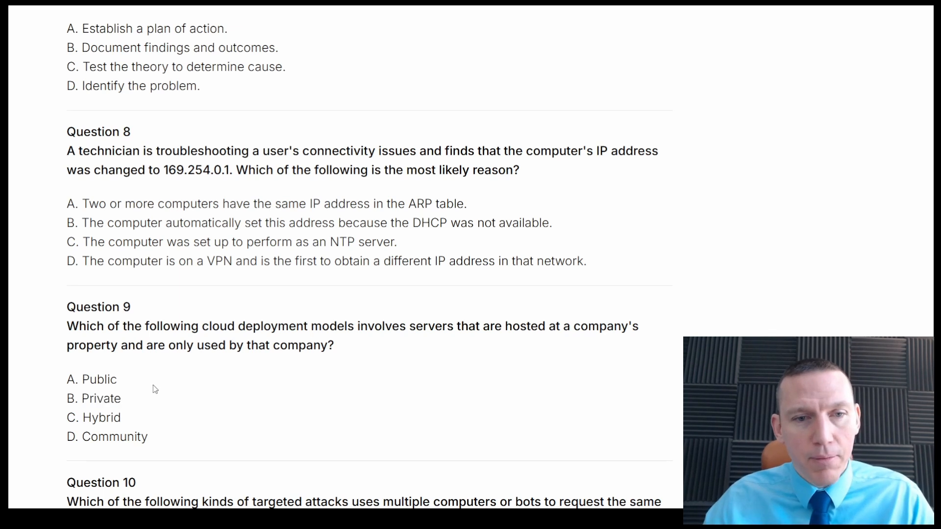
mouse_move(147, 426)
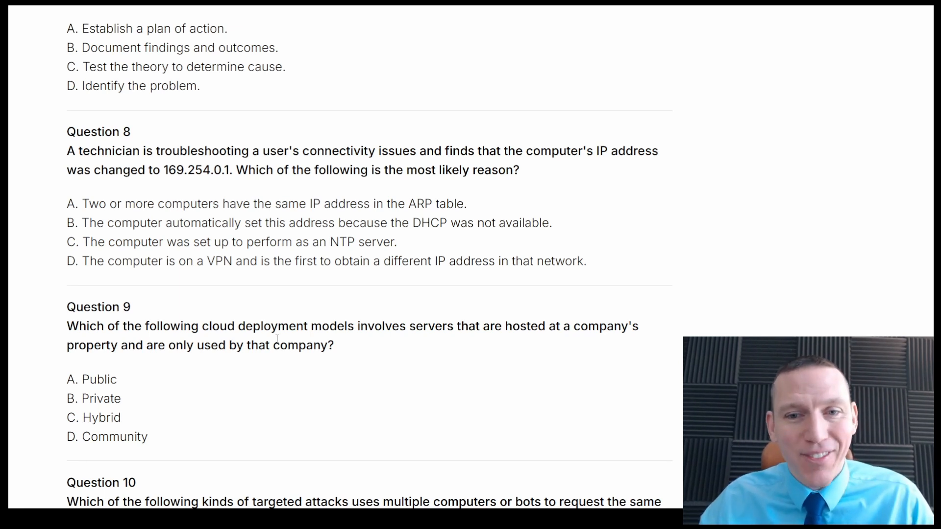
scroll("down", 3)
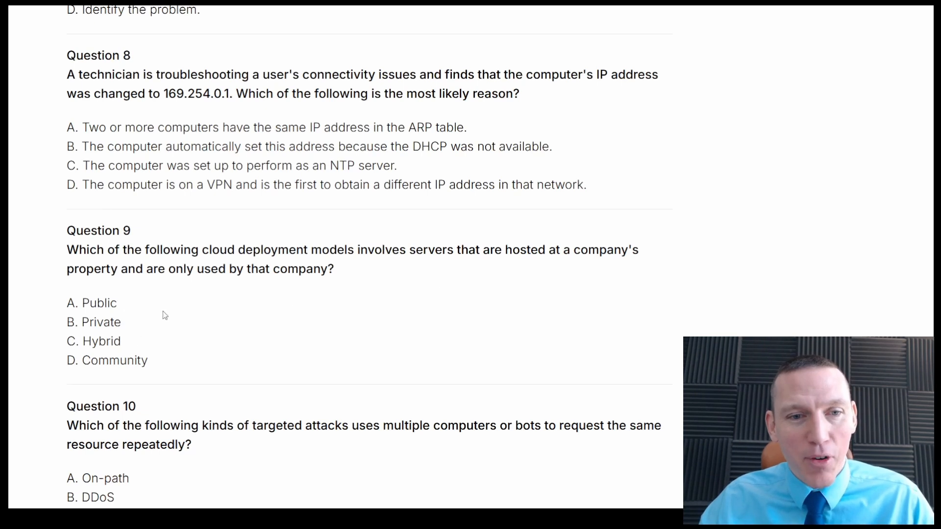
scroll("down", 3)
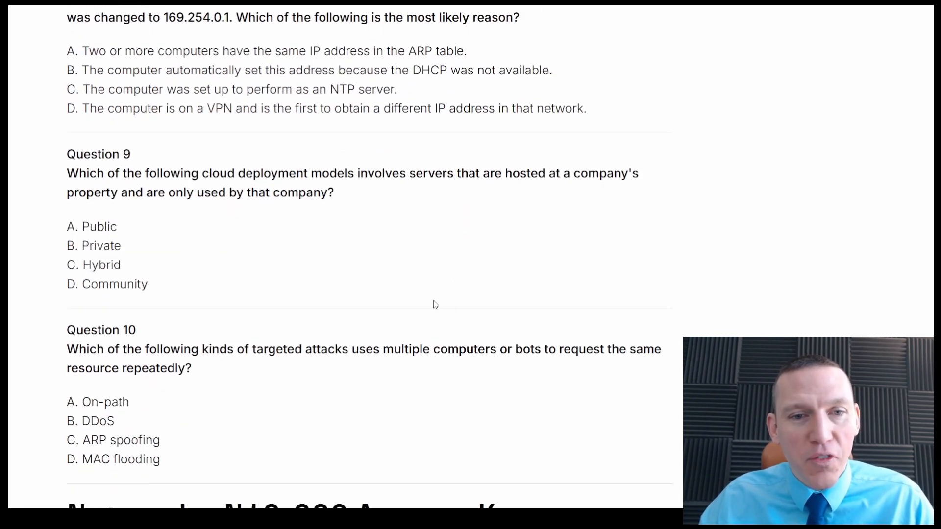
mouse_move(453, 285)
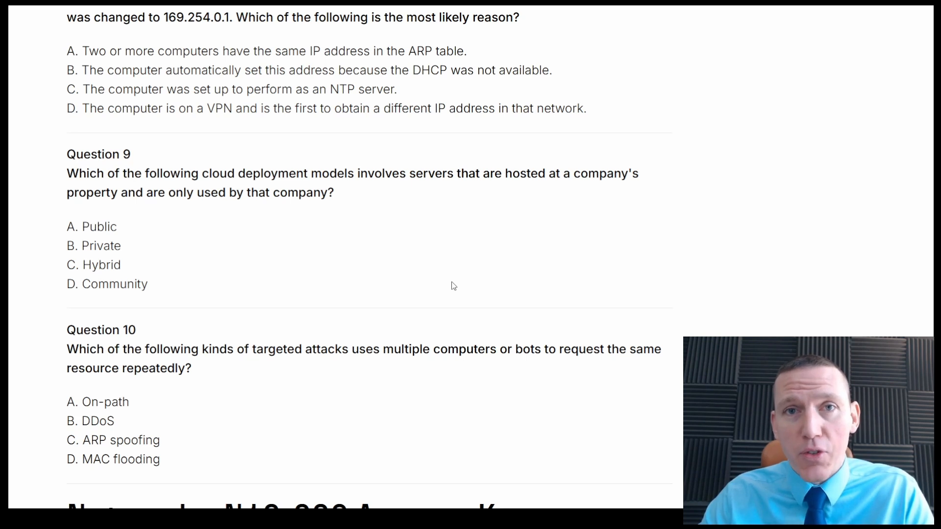
mouse_move(193, 367)
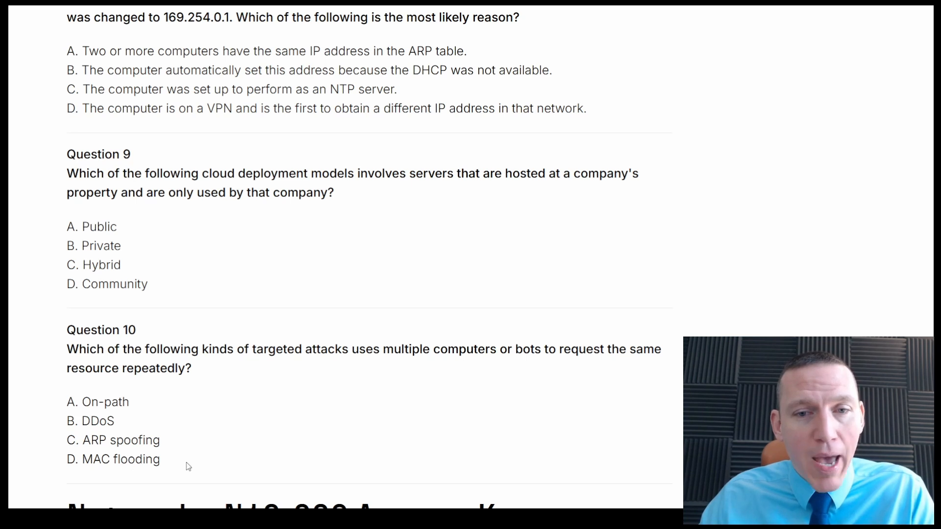
mouse_move(375, 370)
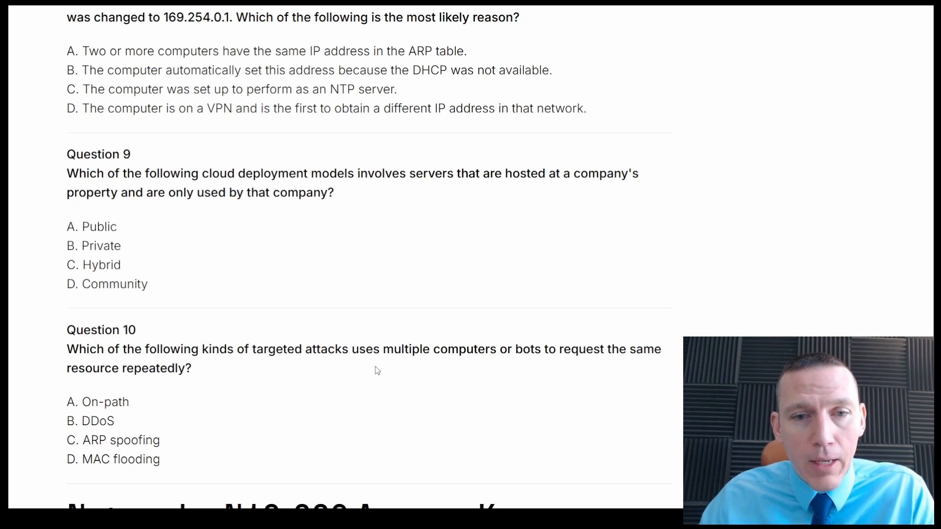
mouse_move(152, 411)
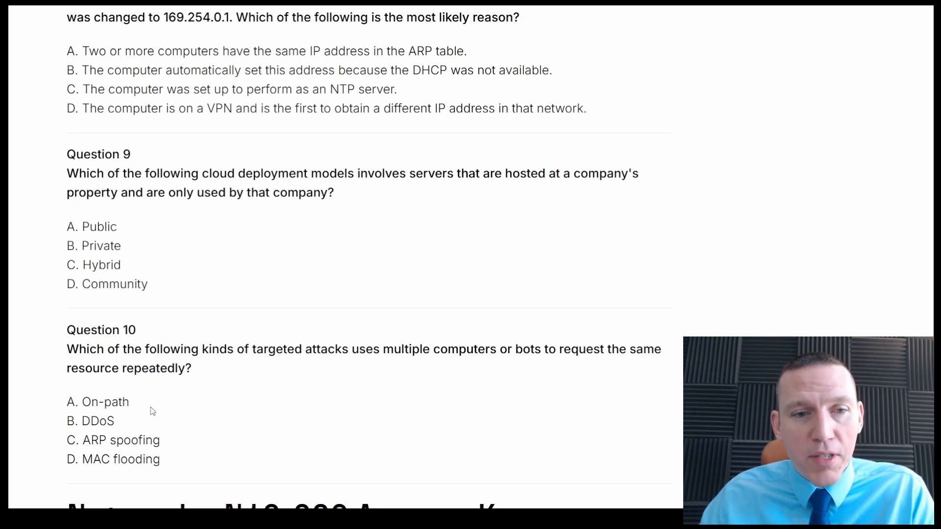
mouse_move(277, 382)
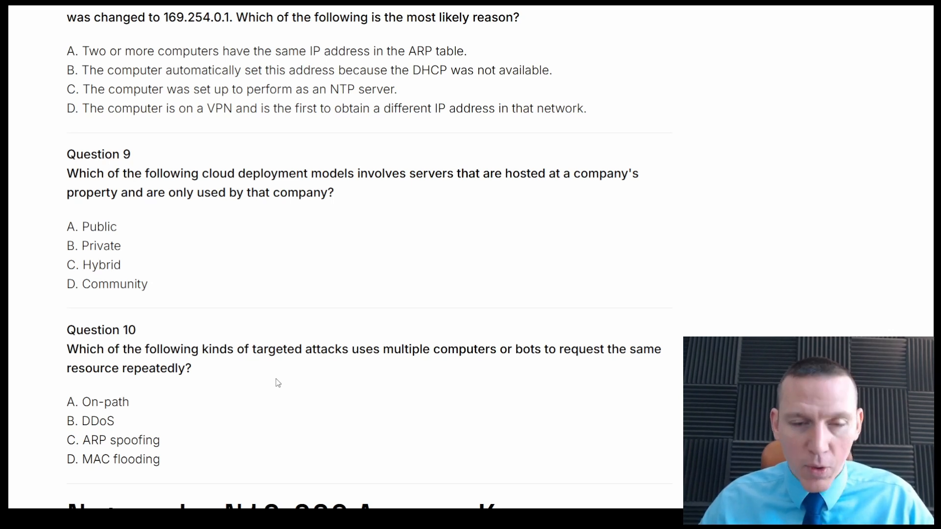
mouse_move(320, 139)
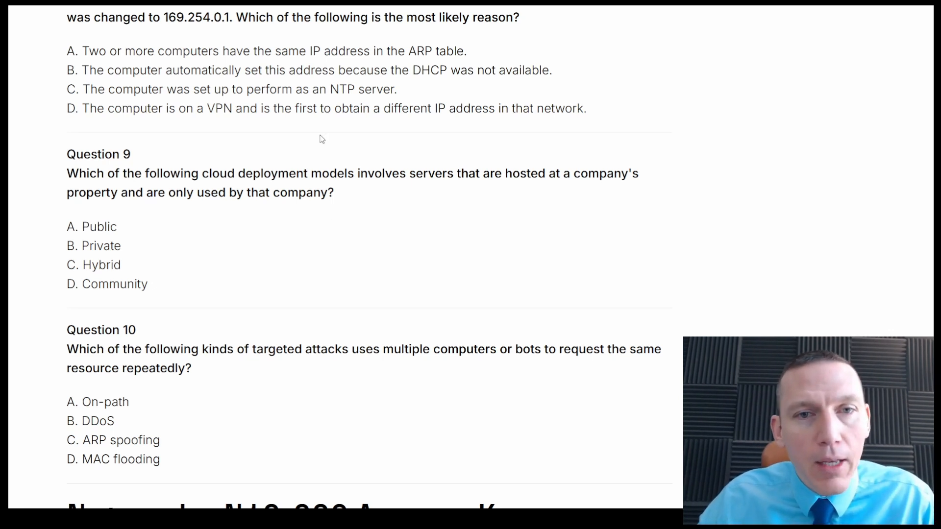
scroll("down", 3)
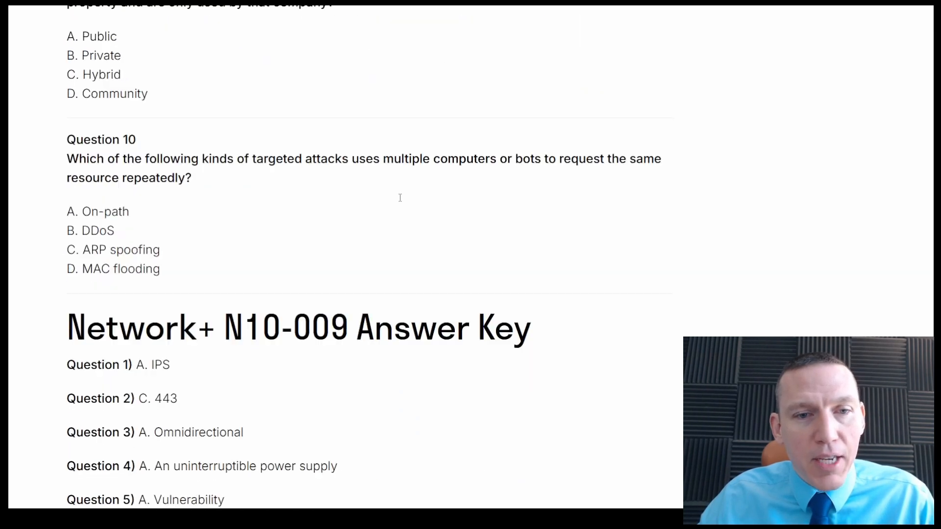
scroll("down", 3)
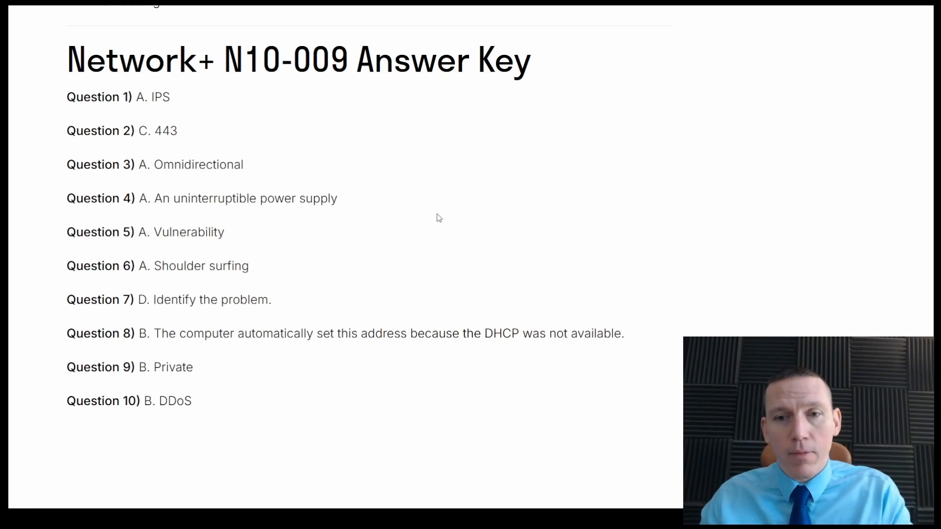
scroll("down", 3)
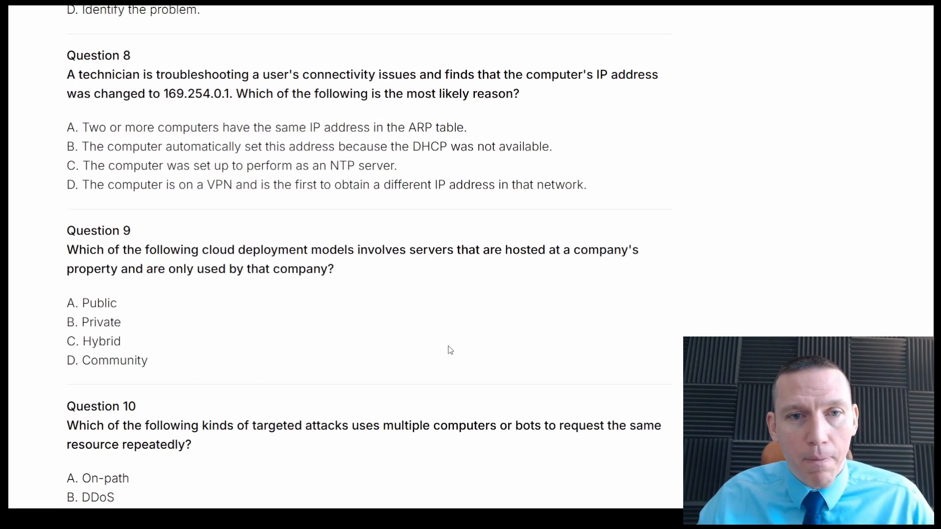
scroll("up", 3)
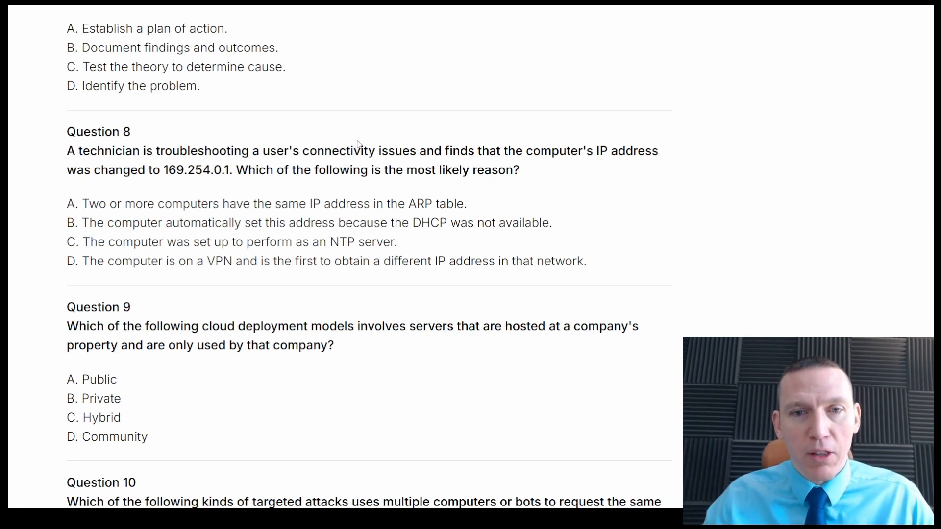
mouse_move(376, 308)
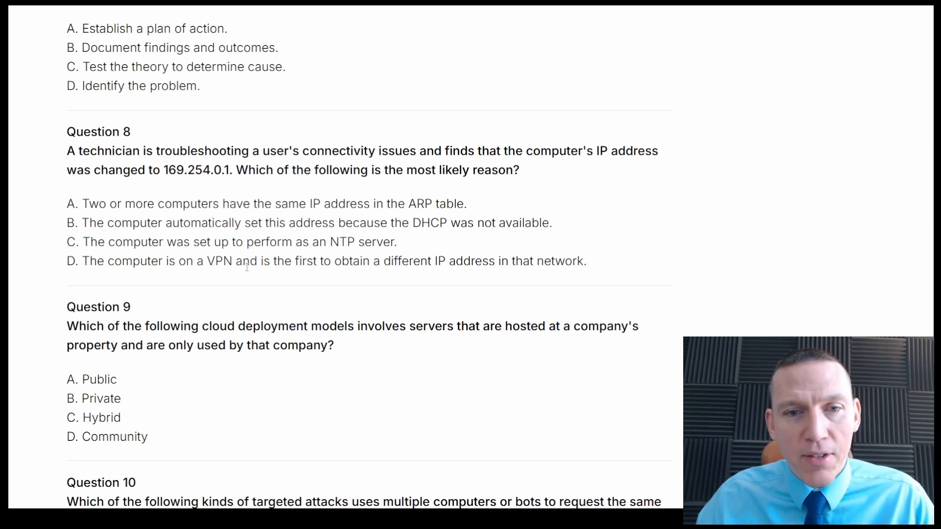
mouse_move(306, 294)
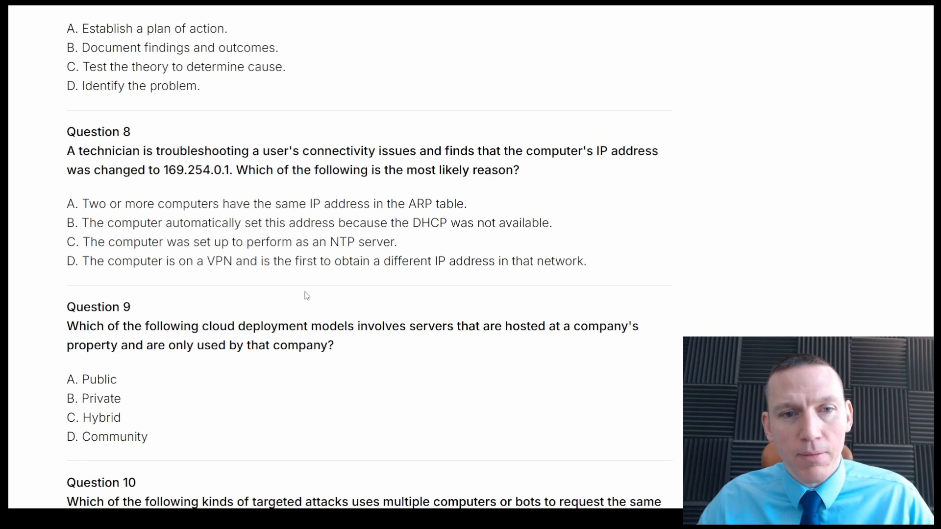
mouse_move(402, 220)
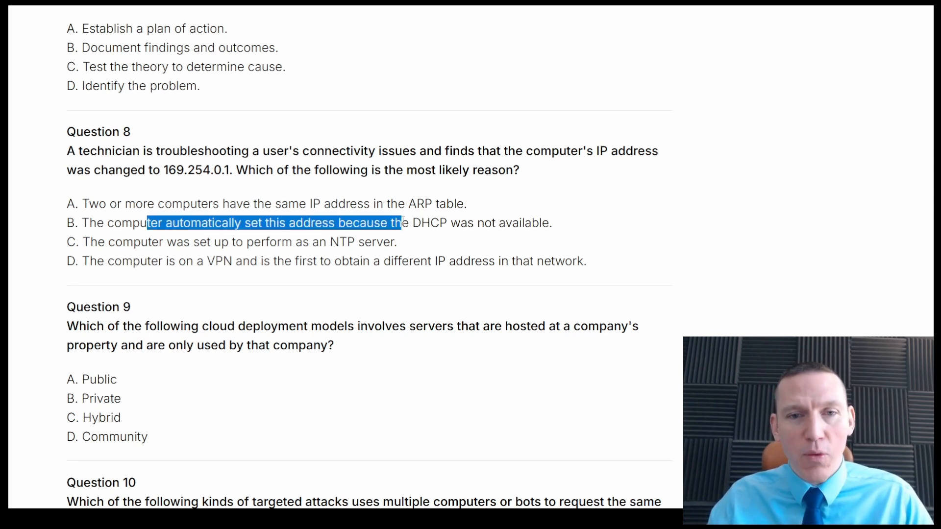
left_click(564, 234)
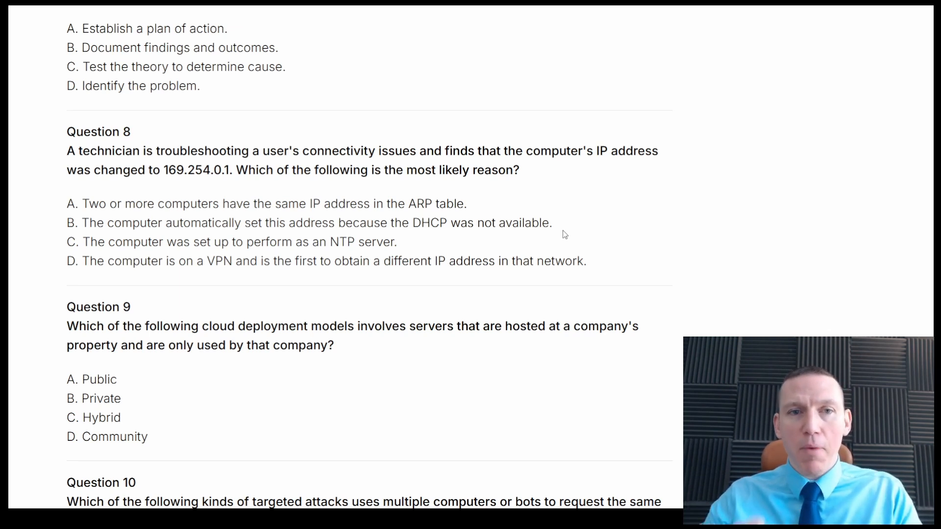
mouse_move(303, 142)
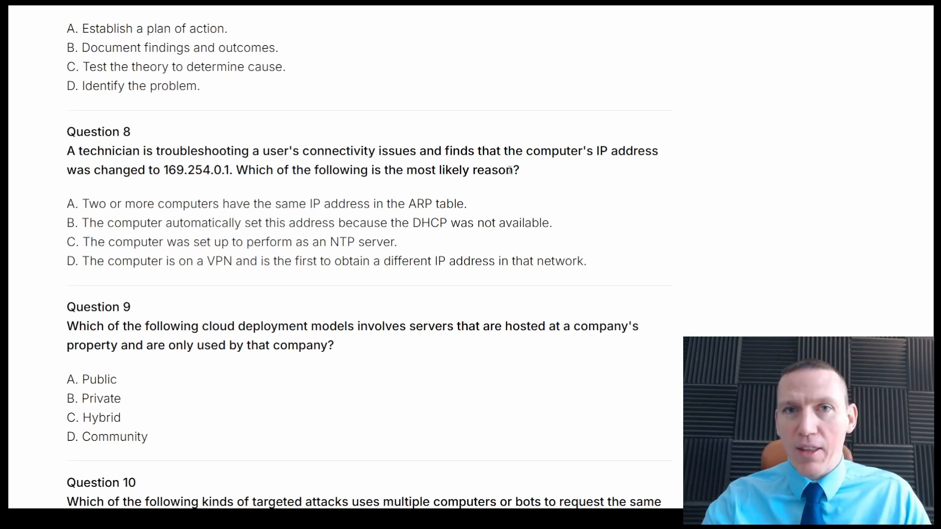
mouse_move(452, 195)
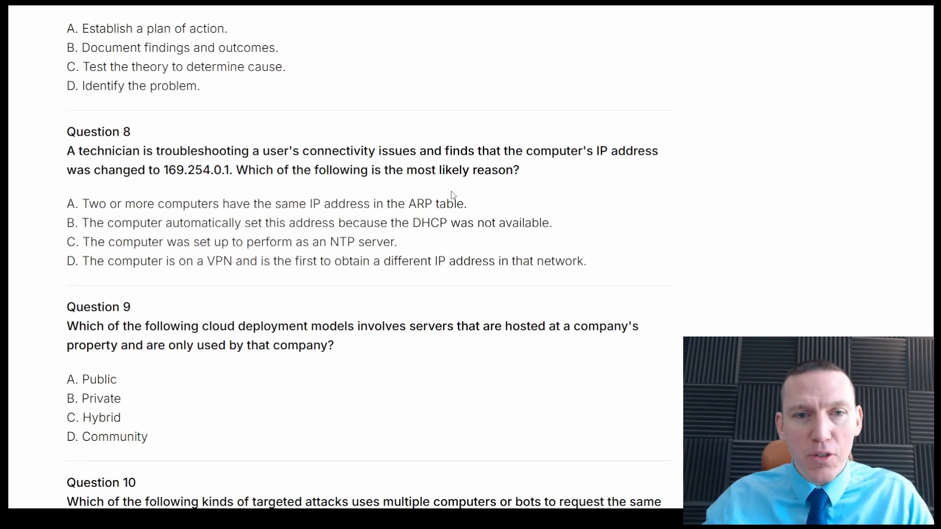
mouse_move(392, 158)
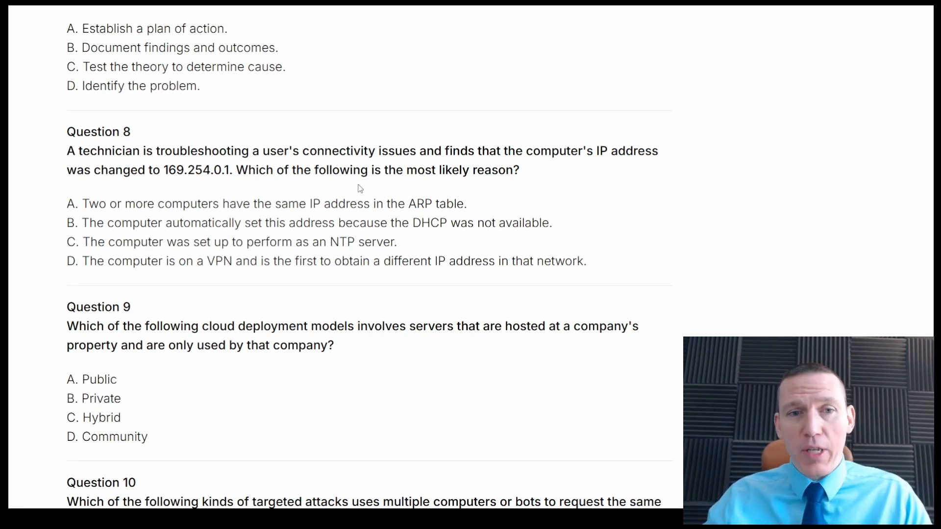
Step: Scroll up from Question 7 to the Network+ N10-009 title and Question 1
scroll("up", 3)
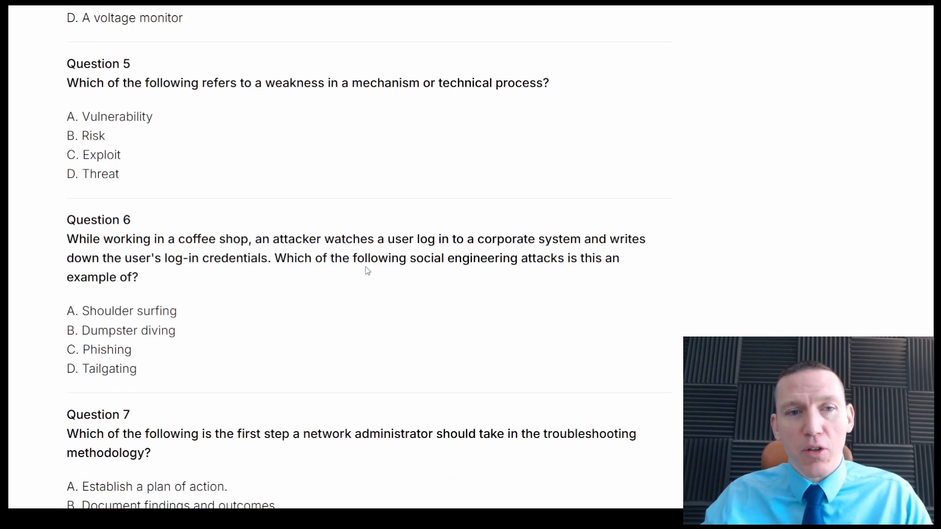
mouse_move(286, 154)
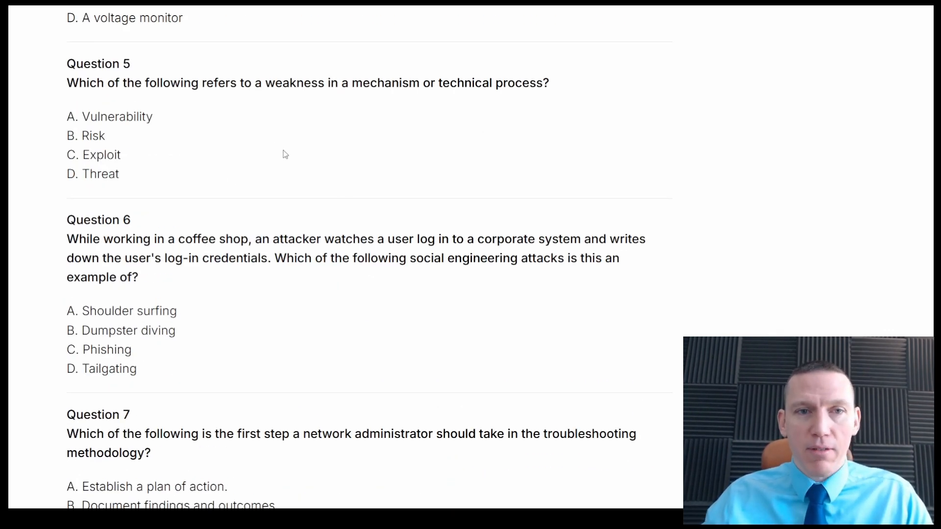
mouse_move(378, 167)
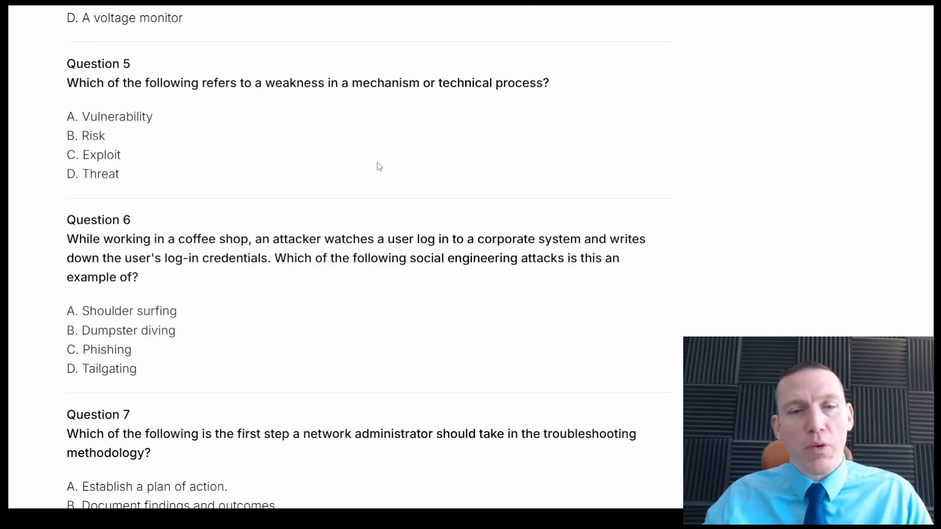
scroll("up", 3)
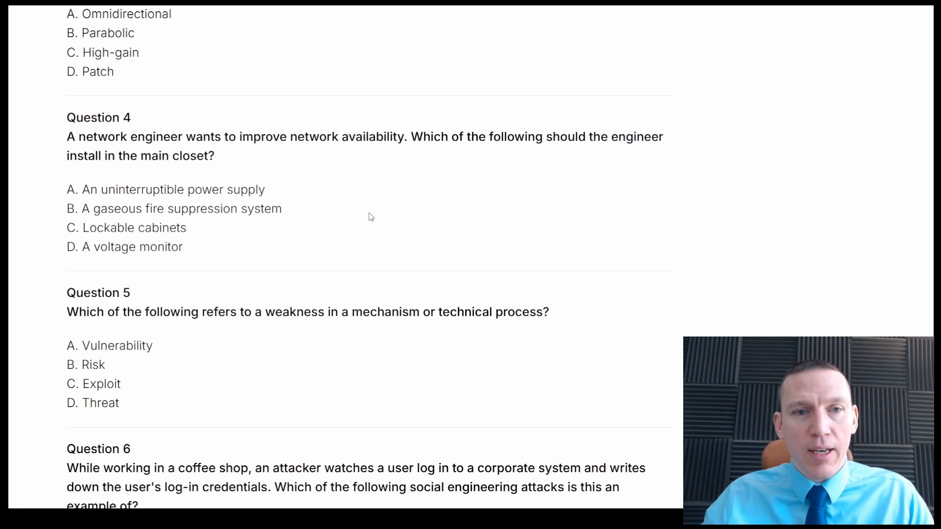
mouse_move(510, 153)
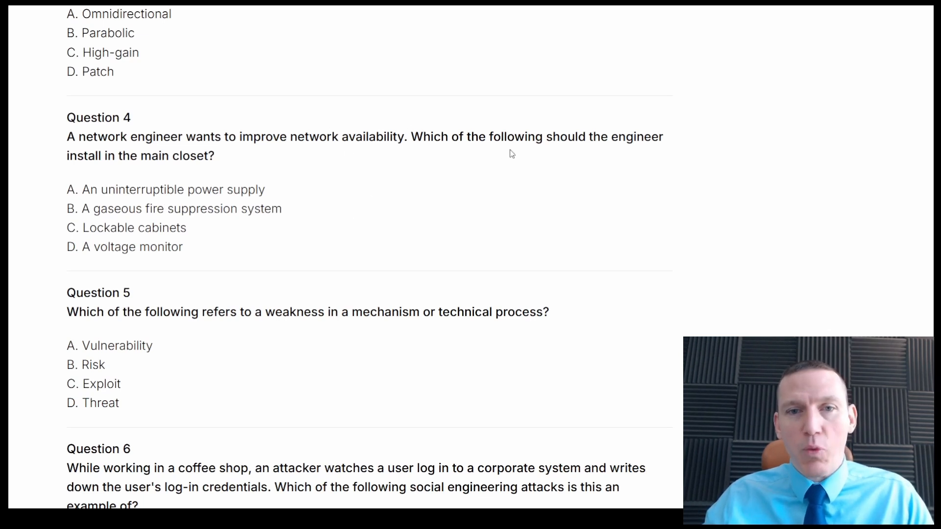
mouse_move(376, 170)
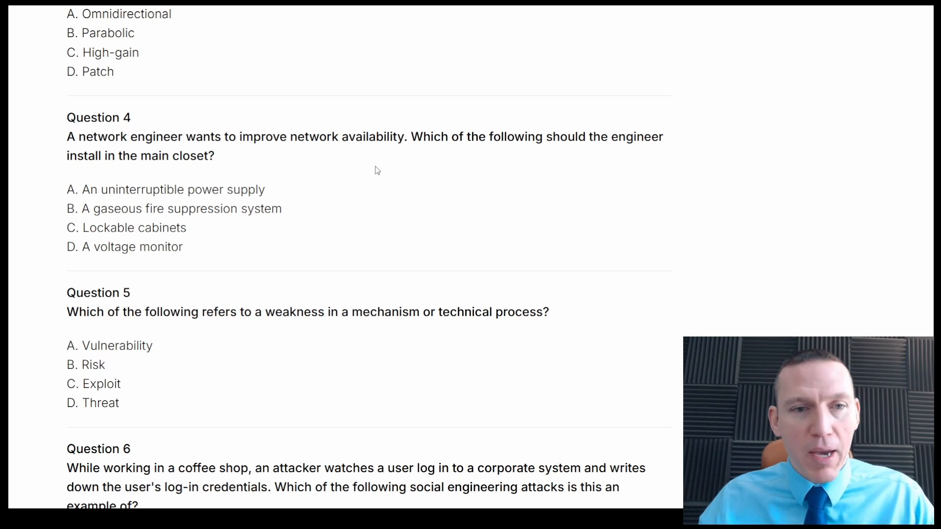
mouse_move(295, 192)
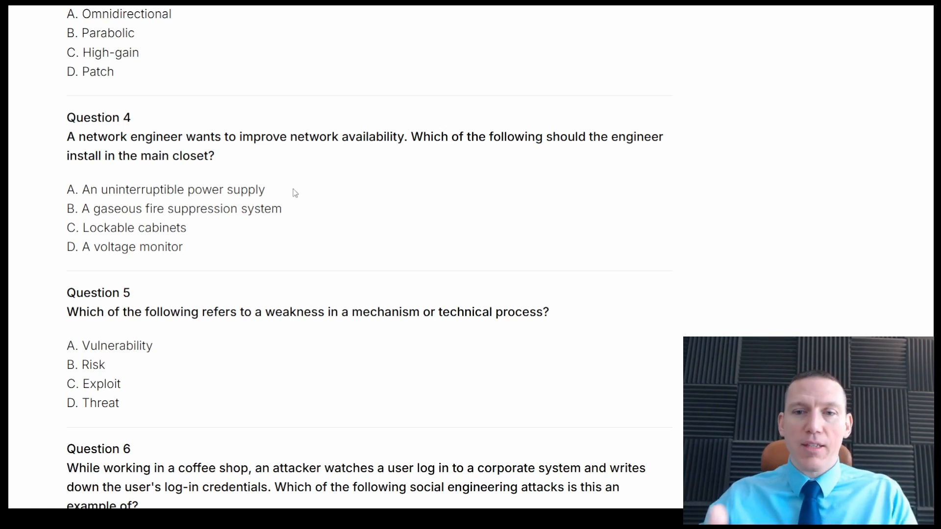
scroll("up", 3)
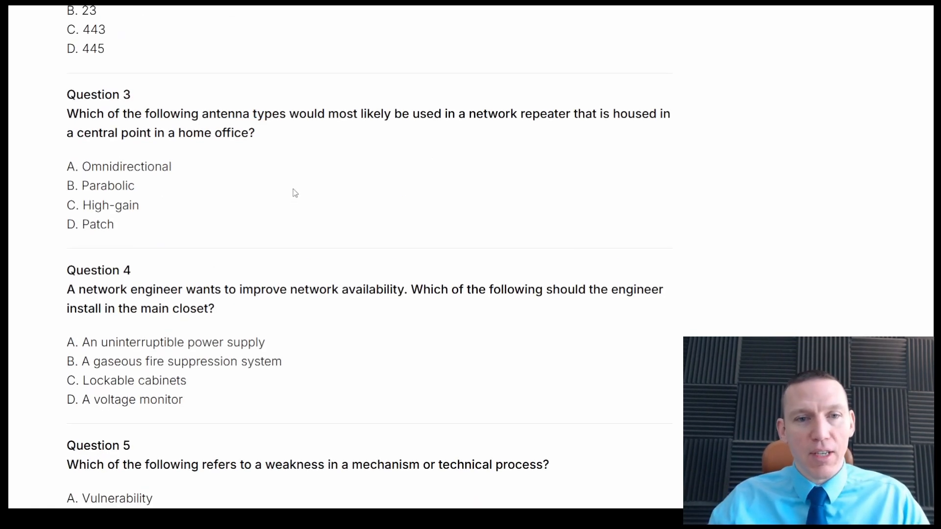
scroll("up", 3)
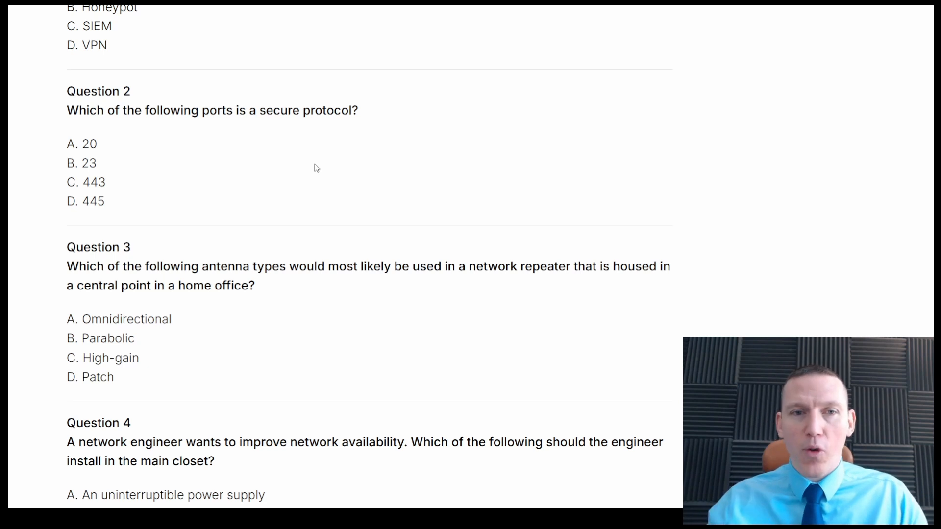
scroll("up", 3)
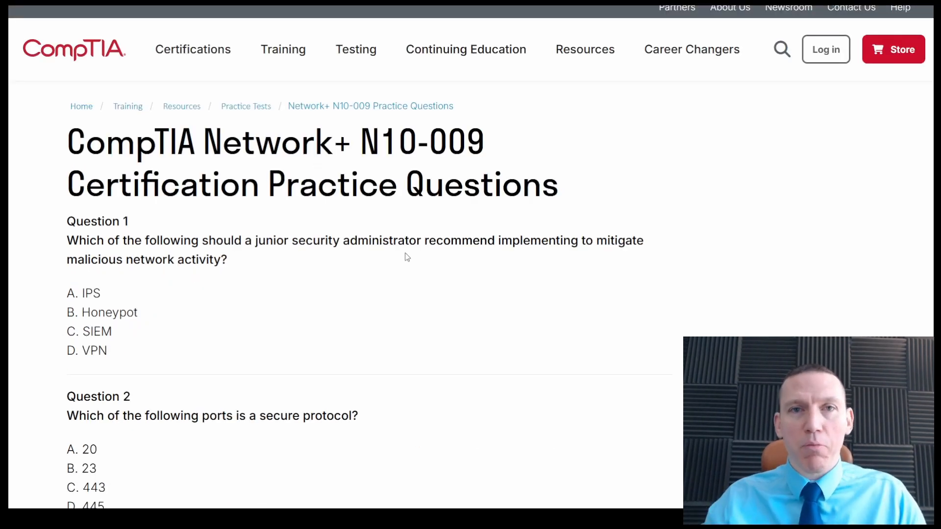